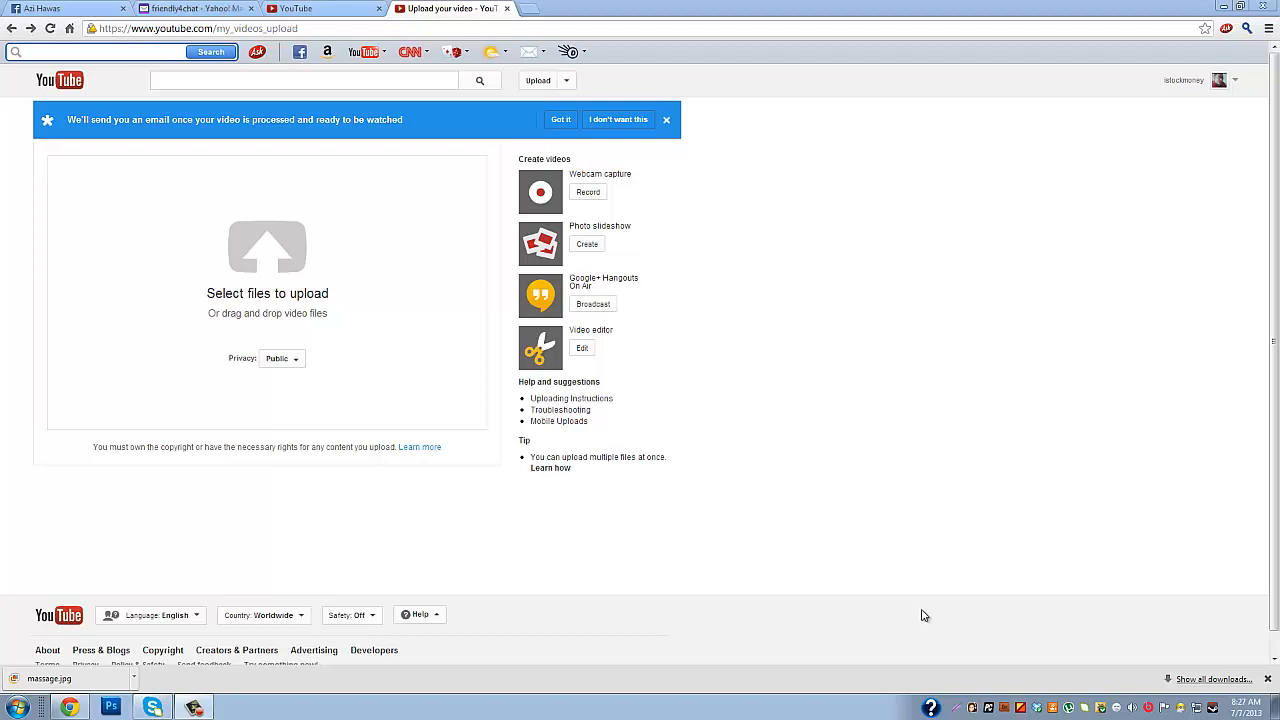
mouse_move(811, 568)
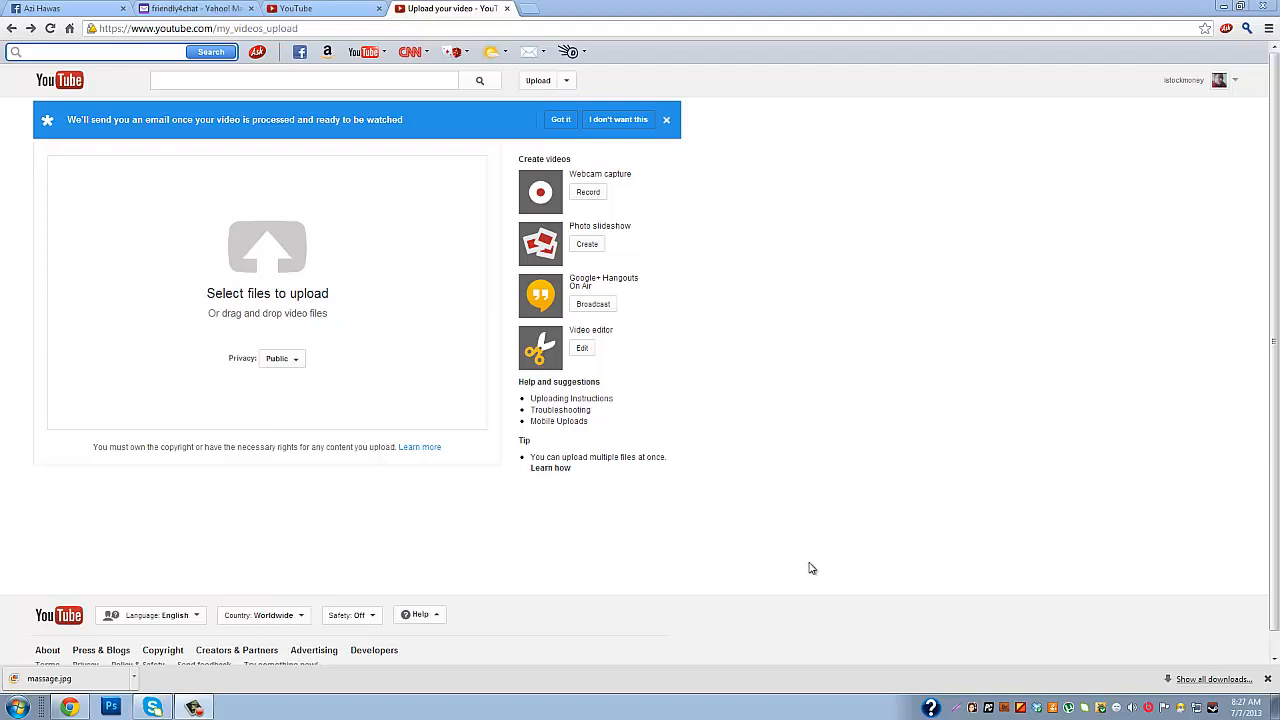
mouse_move(855, 548)
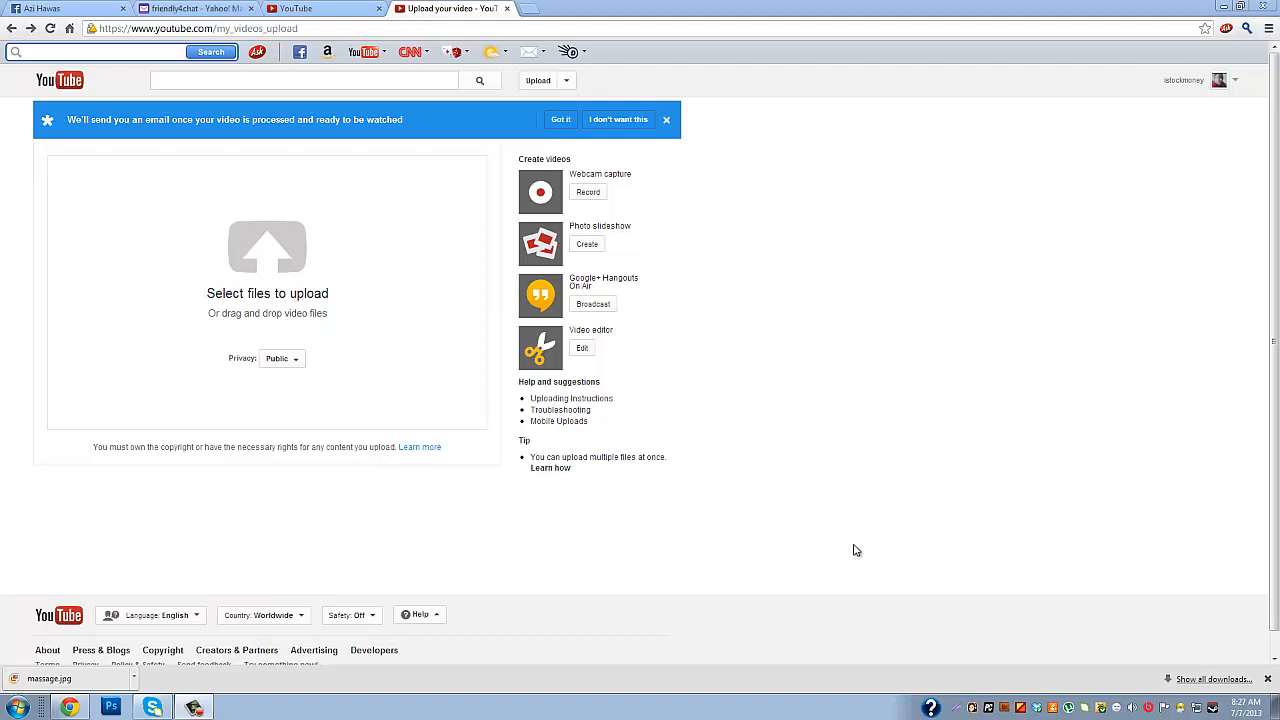
mouse_move(1180, 130)
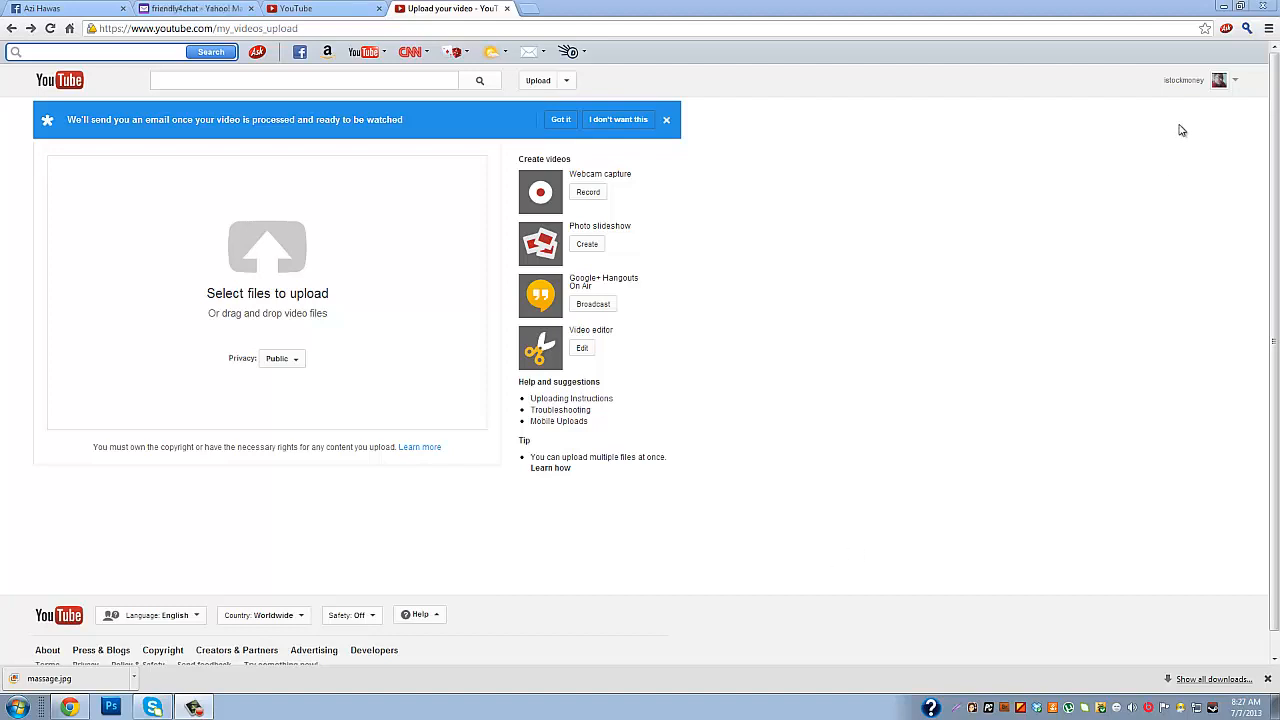
mouse_move(1022, 313)
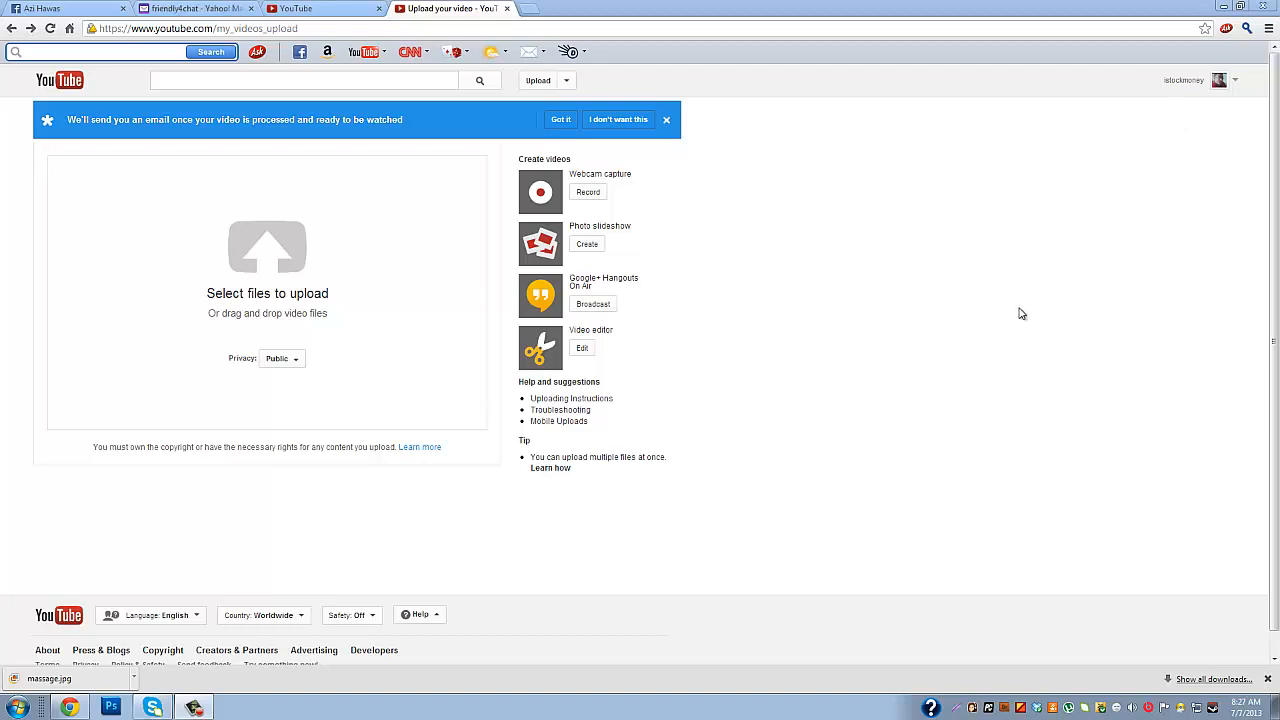
mouse_move(1055, 218)
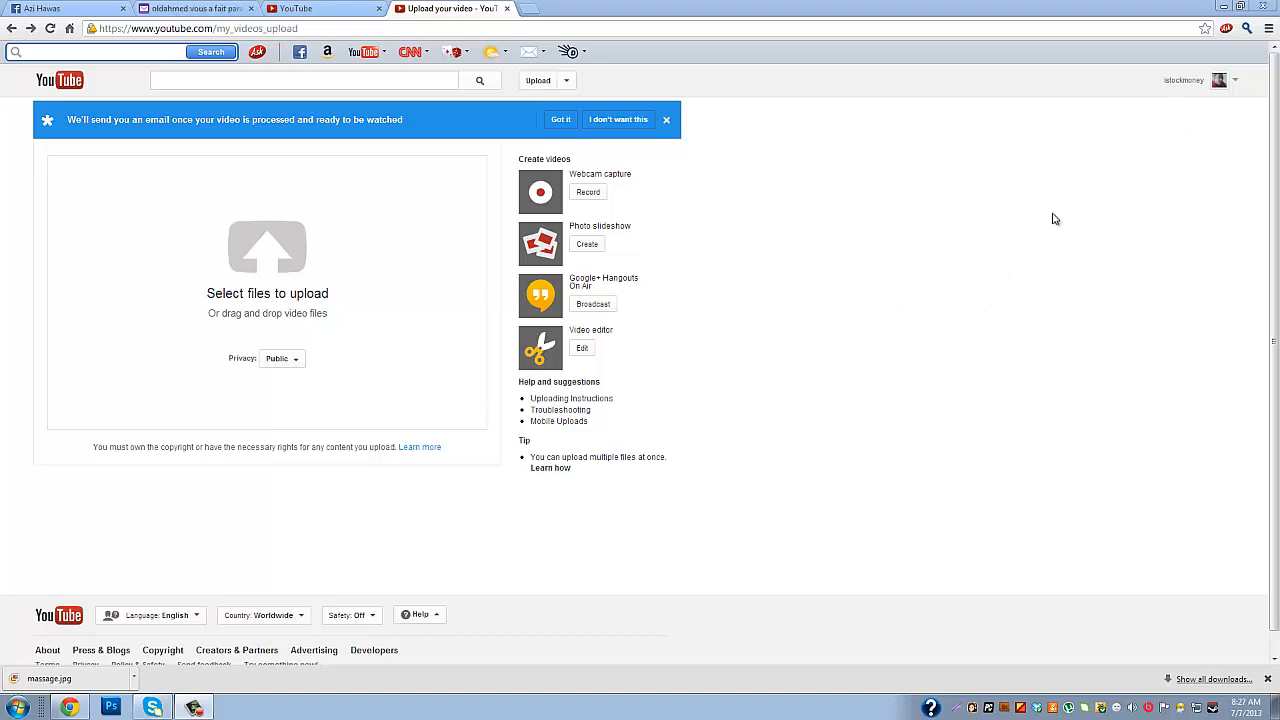
mouse_move(1167, 75)
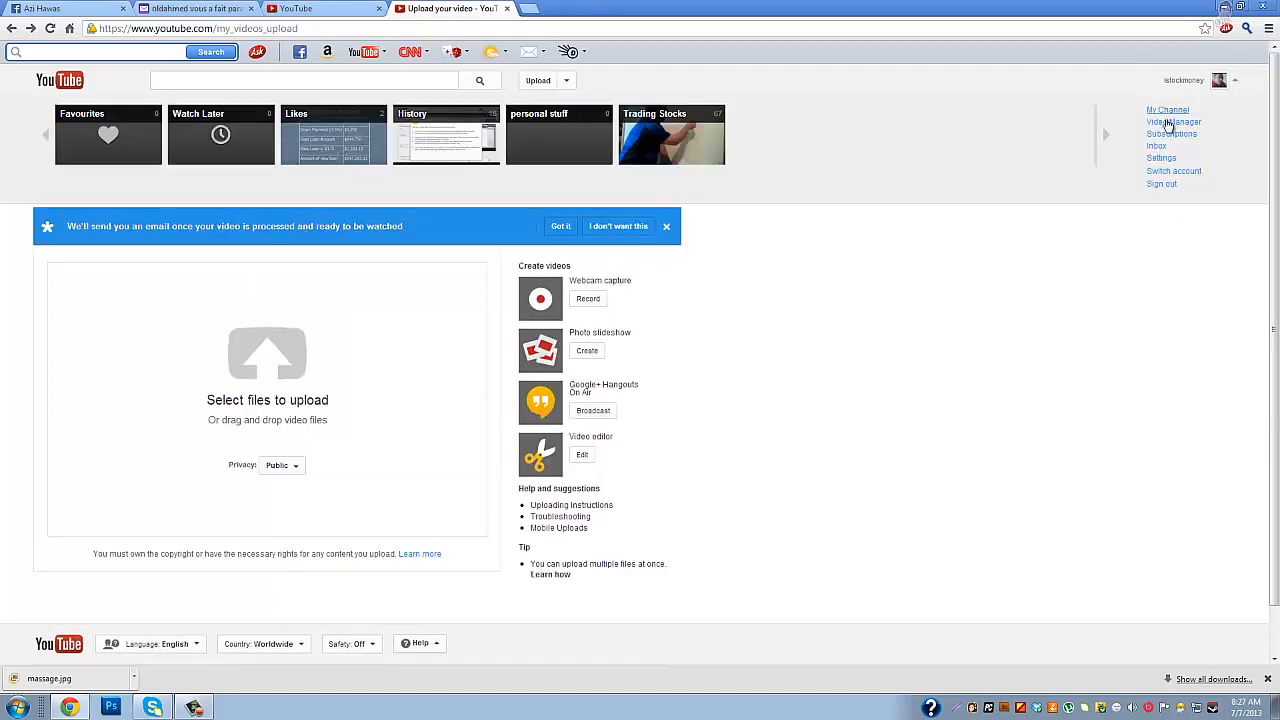
Show the Uploads list and scroll to the video titled five.
click(1173, 121)
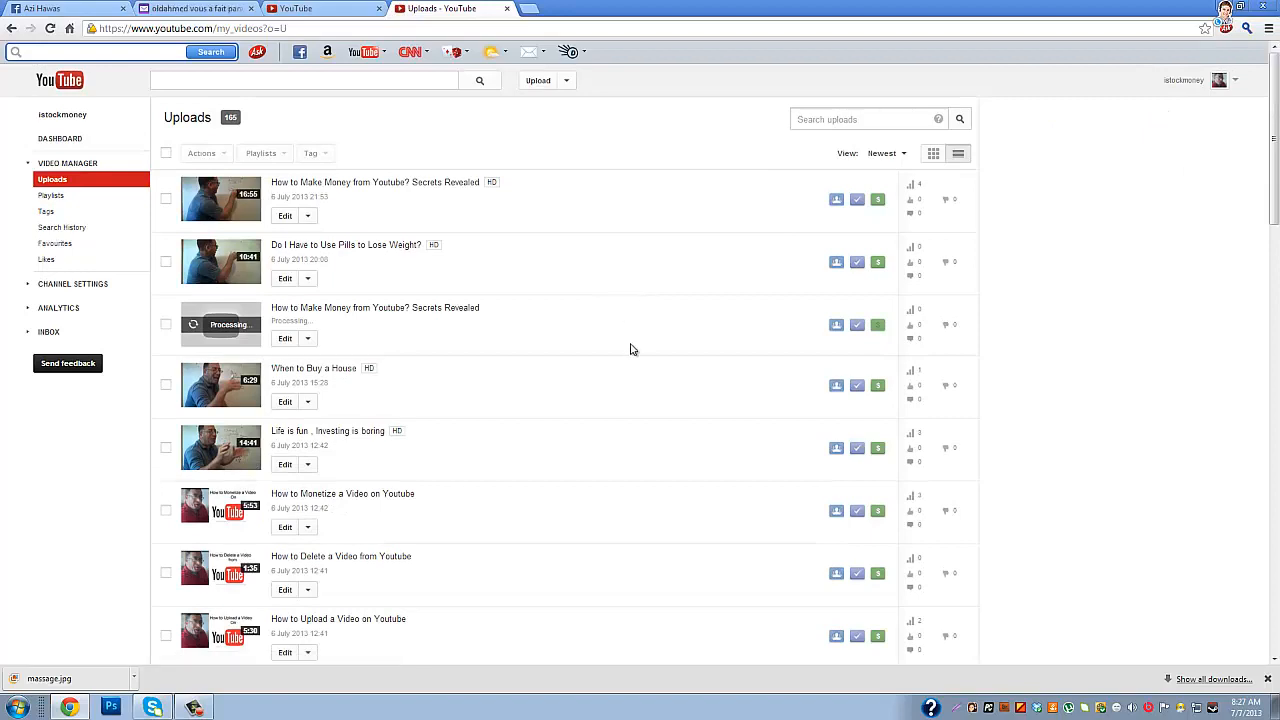
scroll(down, 3)
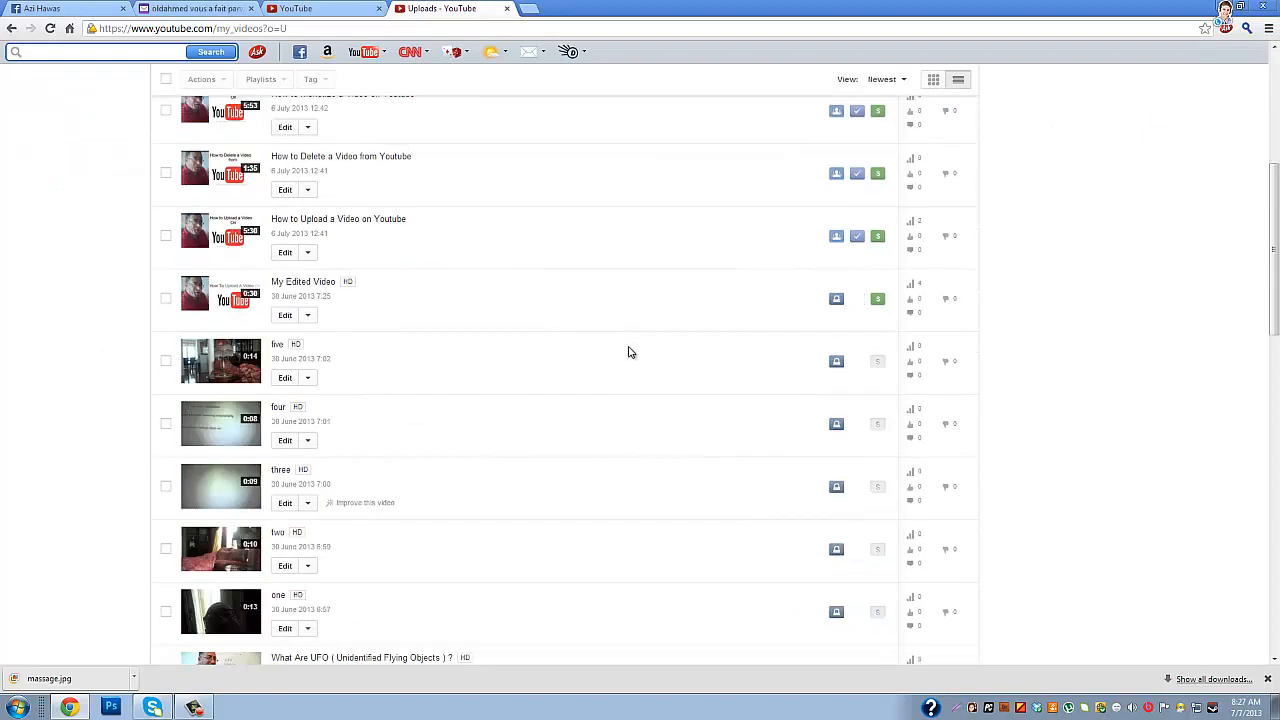
mouse_move(220, 361)
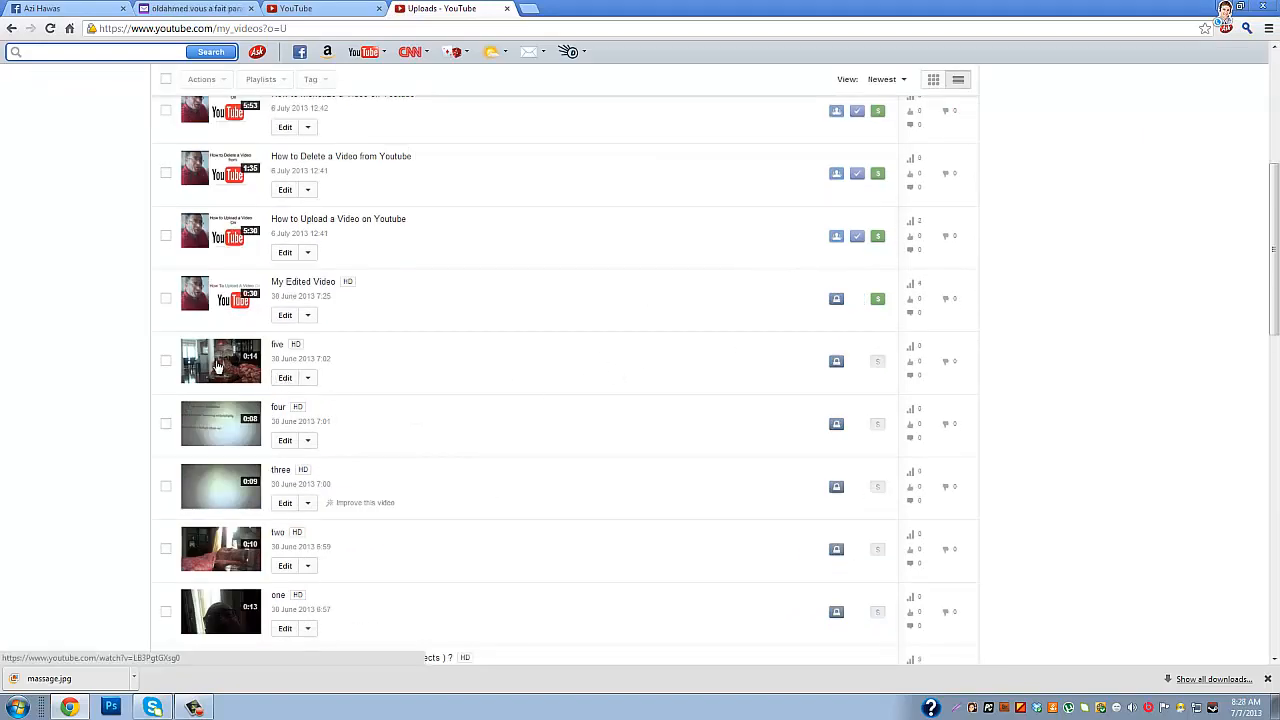
mouse_move(232, 362)
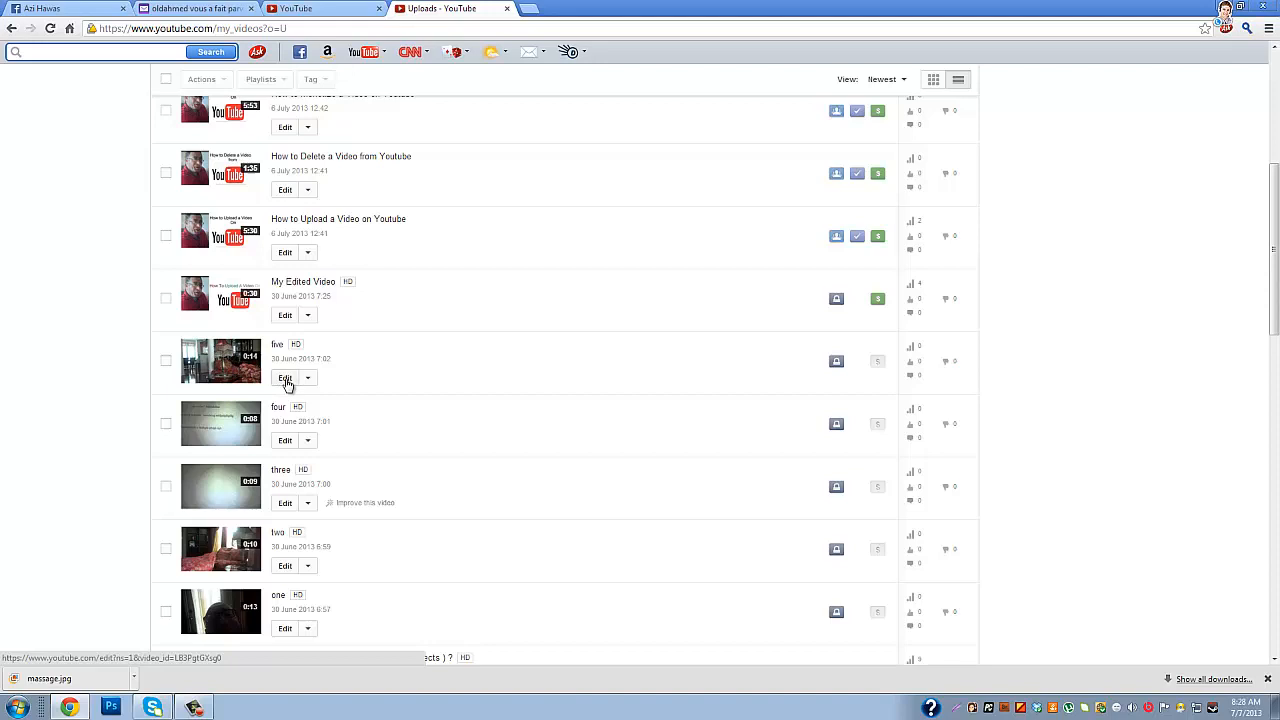
Enter the edit page for the video five and clear its Title field.
click(285, 378)
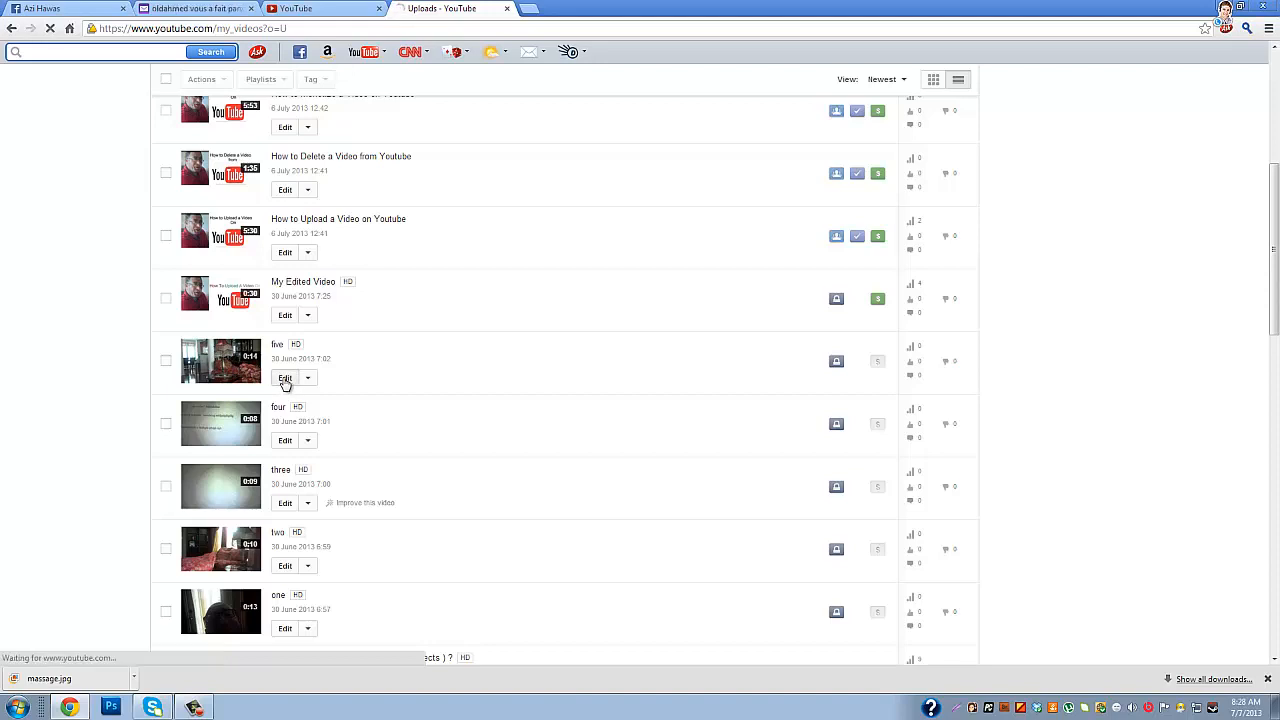
click(285, 378)
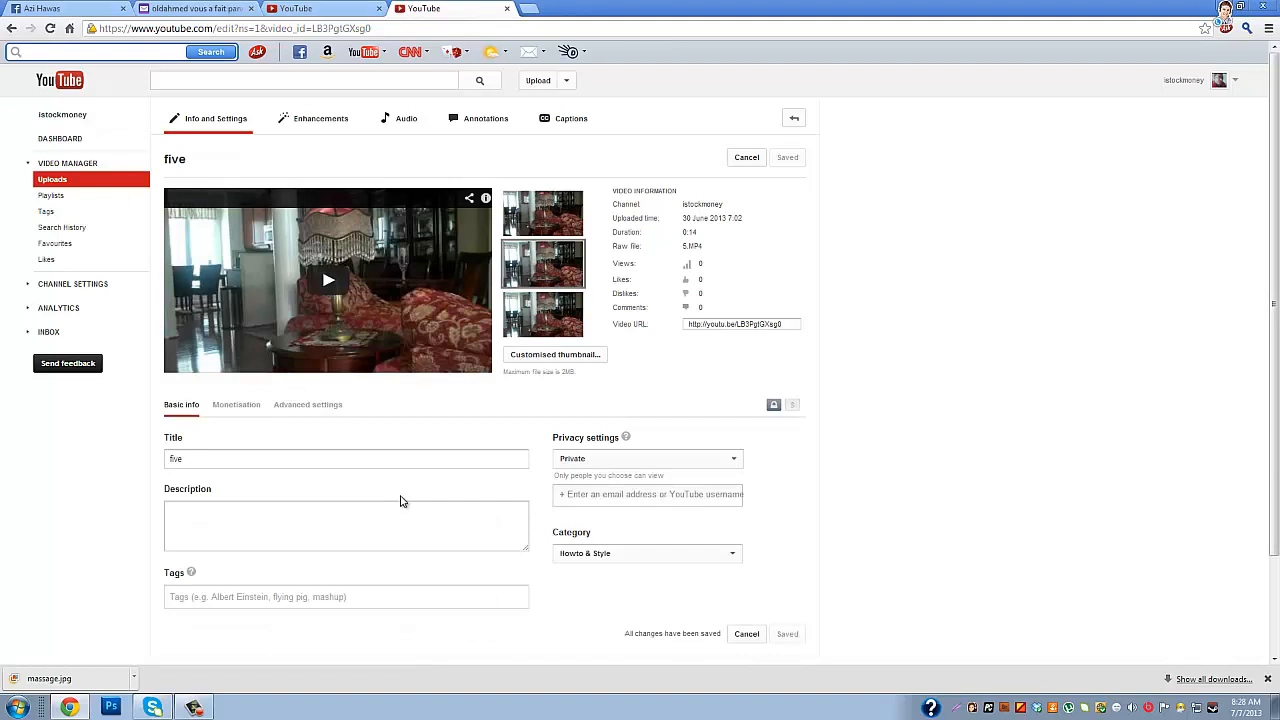
mouse_move(260, 314)
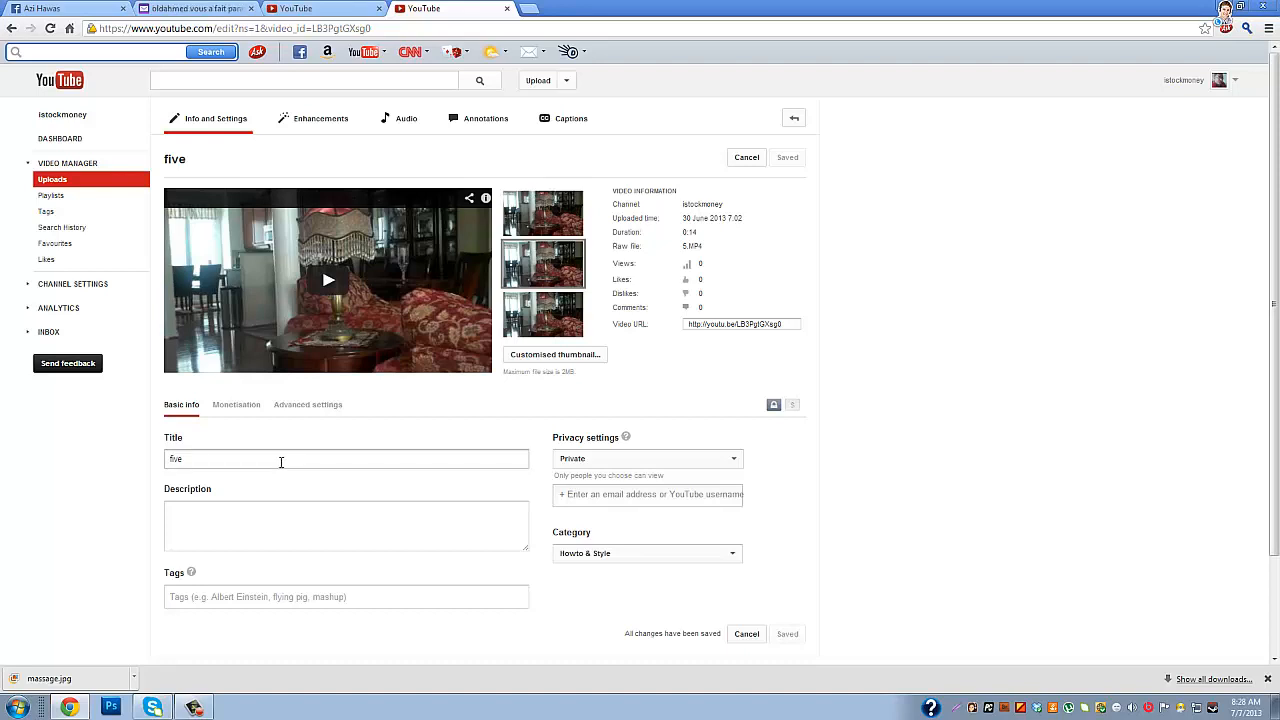
mouse_move(322, 458)
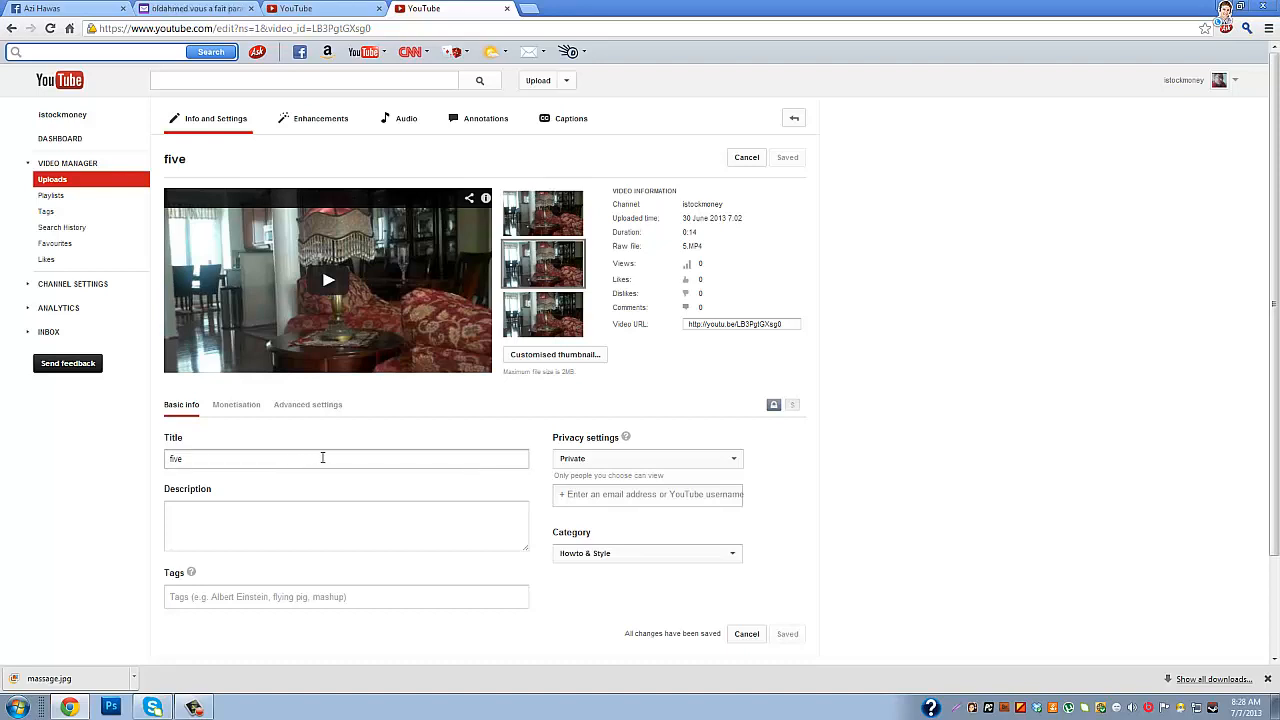
mouse_move(297, 297)
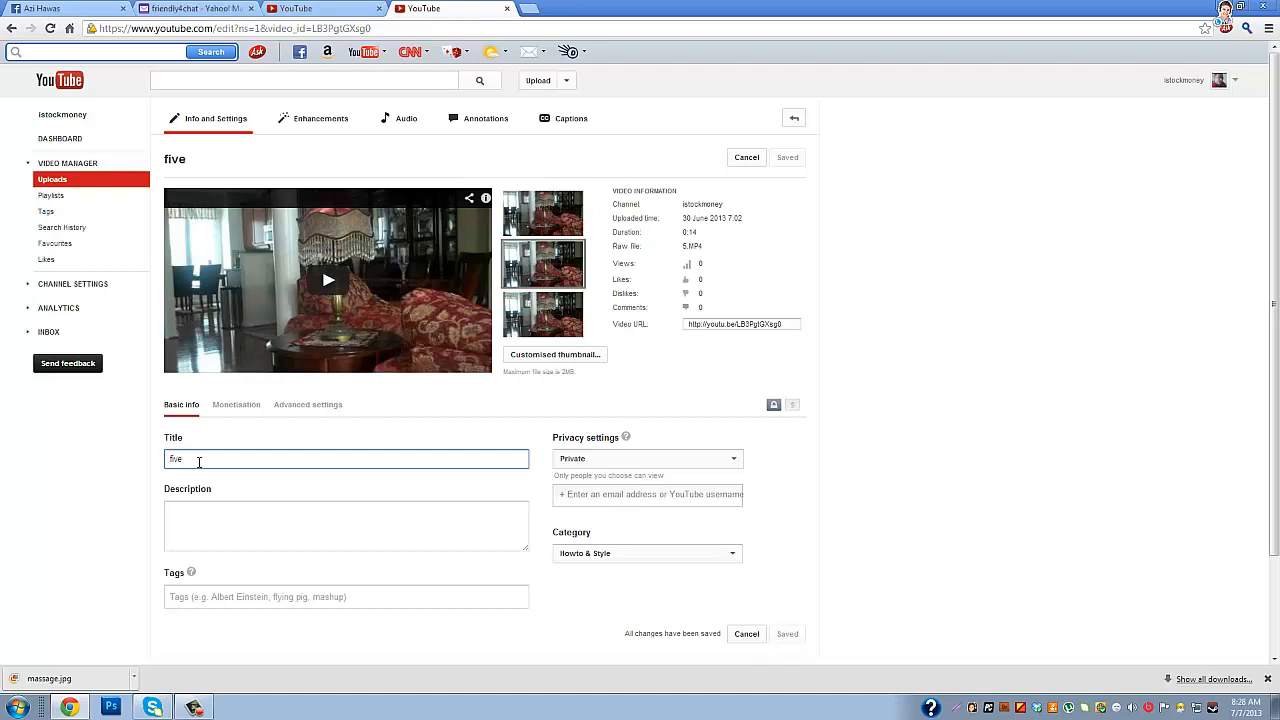
mouse_move(308, 350)
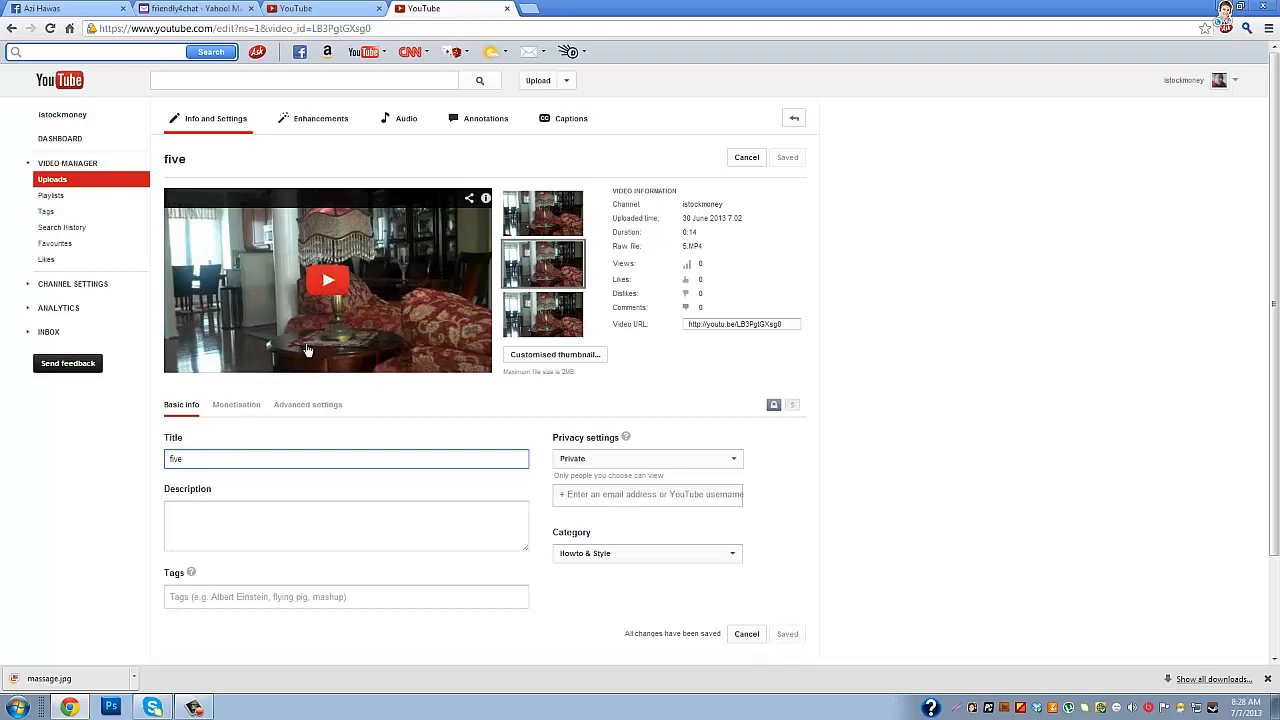
mouse_move(376, 256)
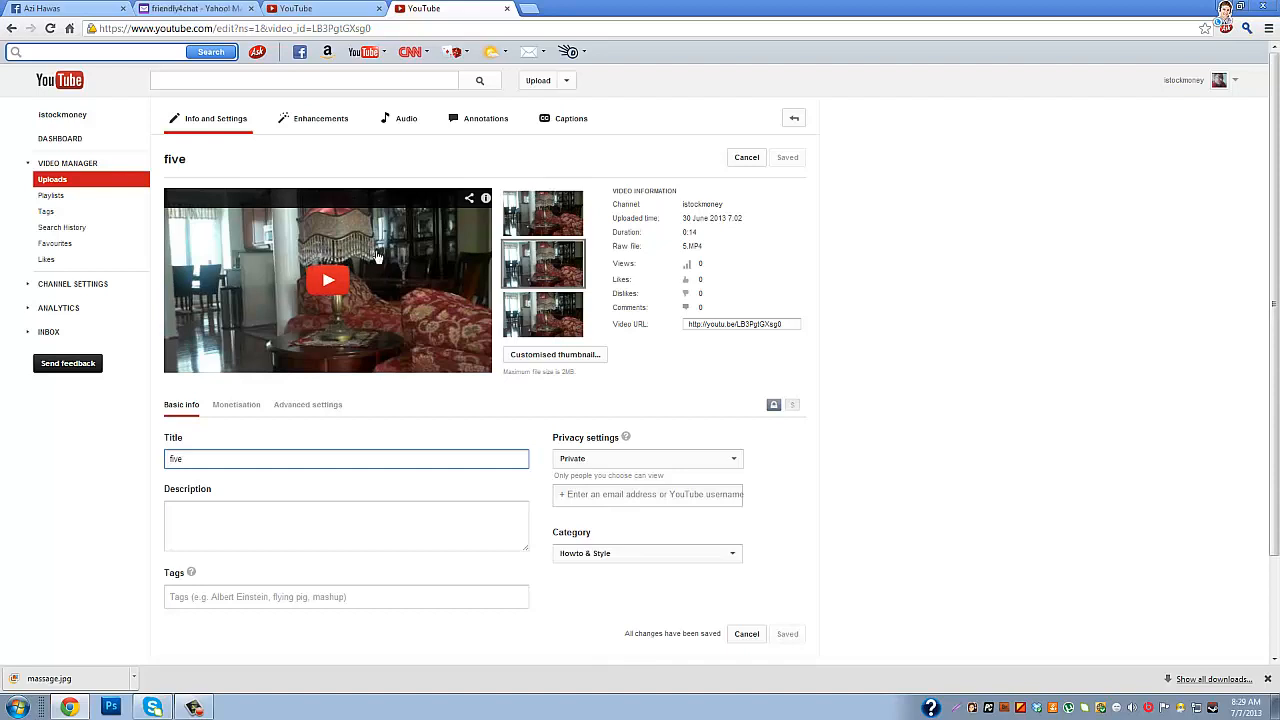
mouse_move(365, 256)
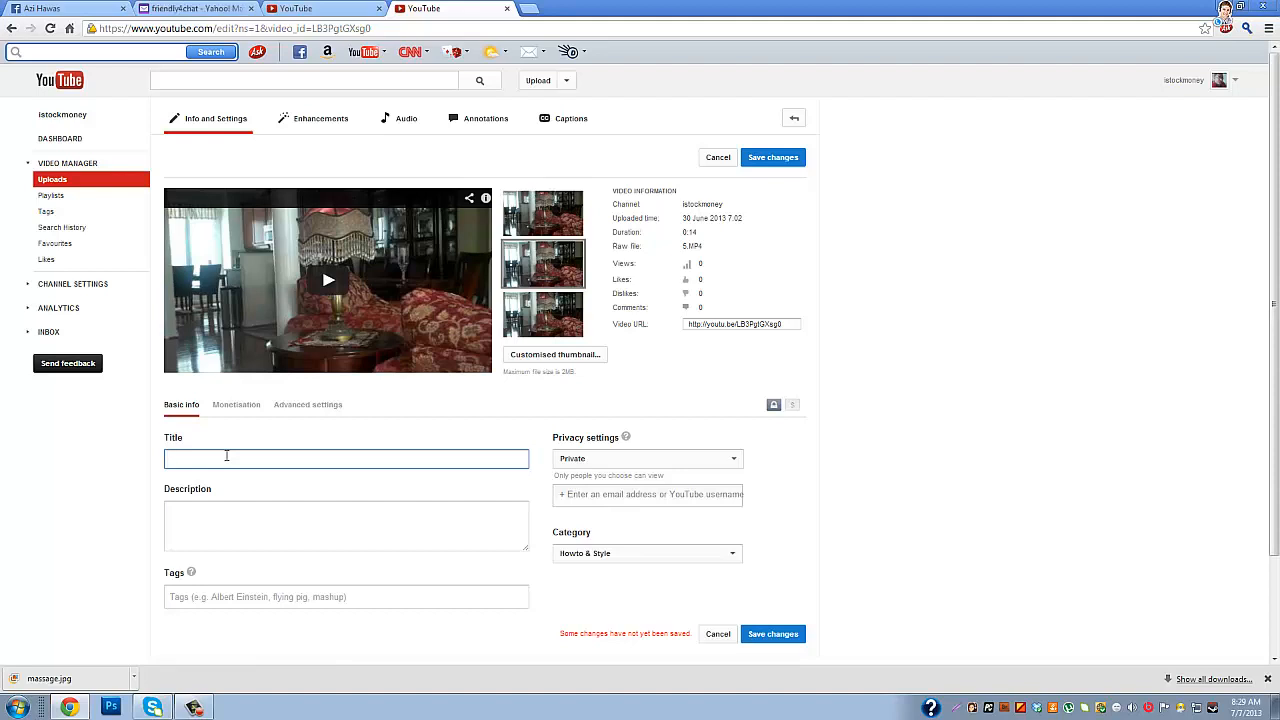
Enter the new title "Showing my House Furniture" with corrected capitalization.
text(s)
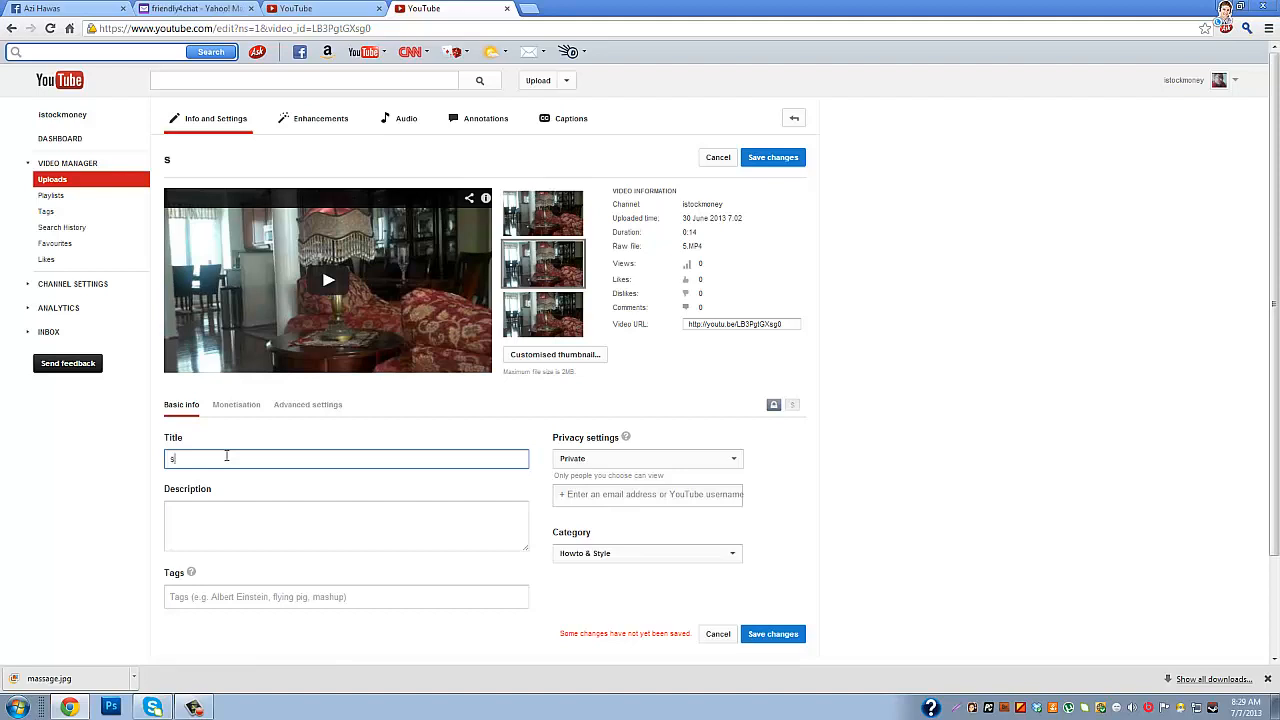
text(howing my house furniture)
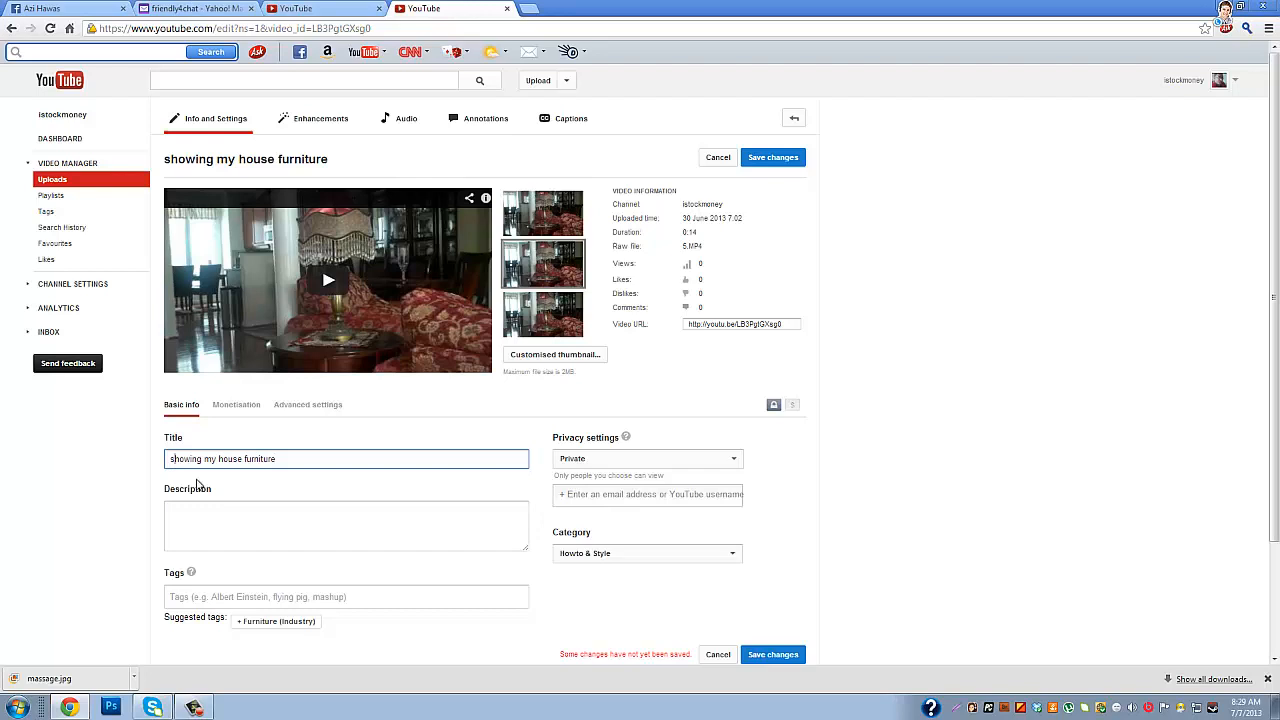
key(Backspace)
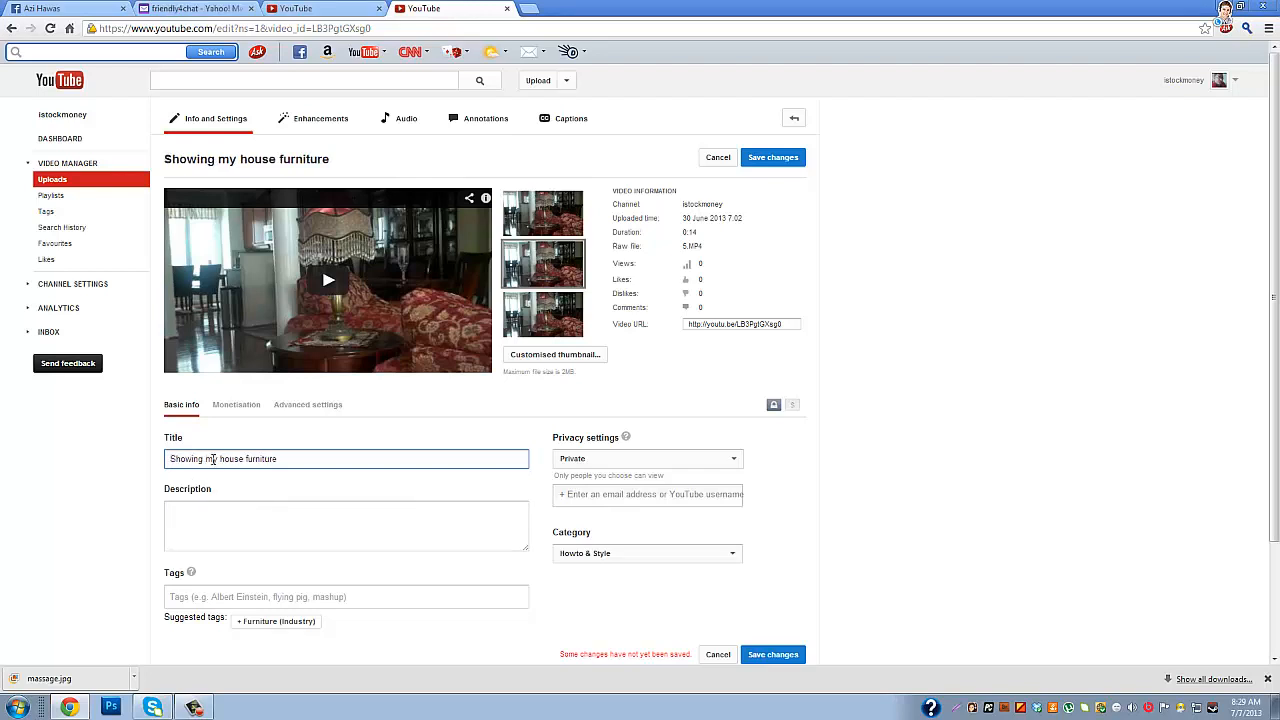
mouse_move(235, 477)
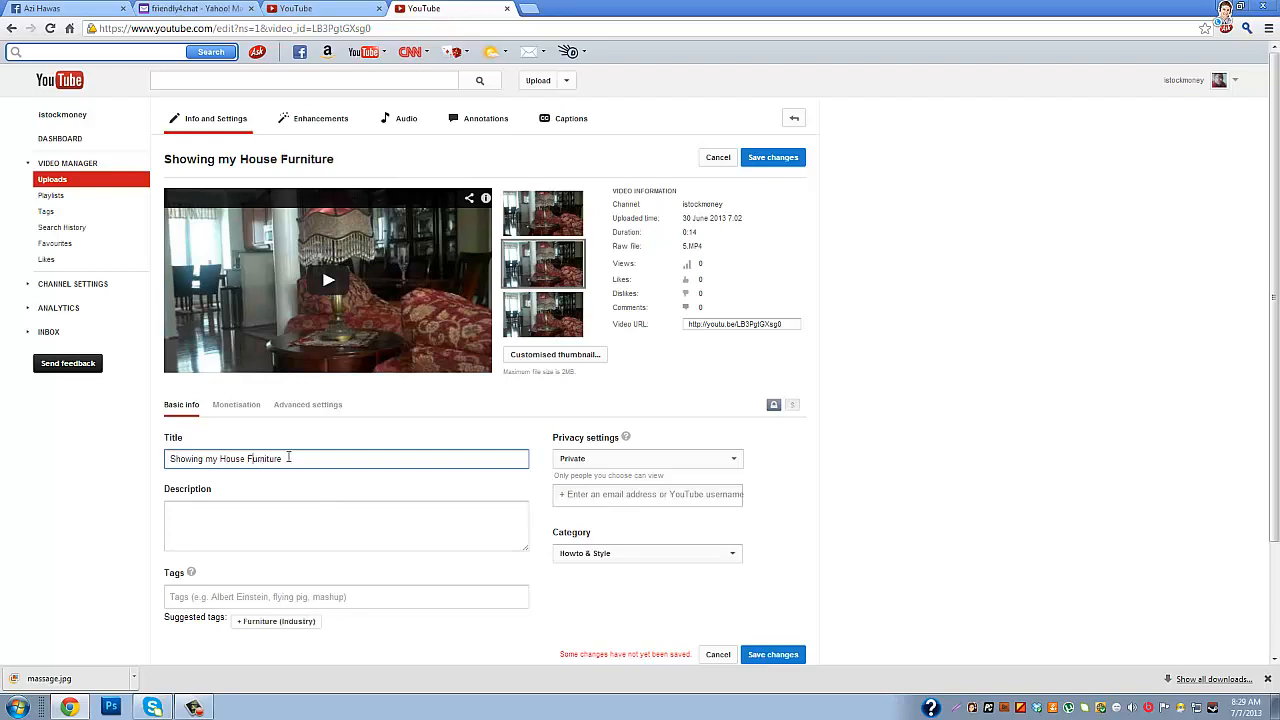
Copy the title into the description and add "Showing my House Furniture" as a tag.
triple_click(245, 458)
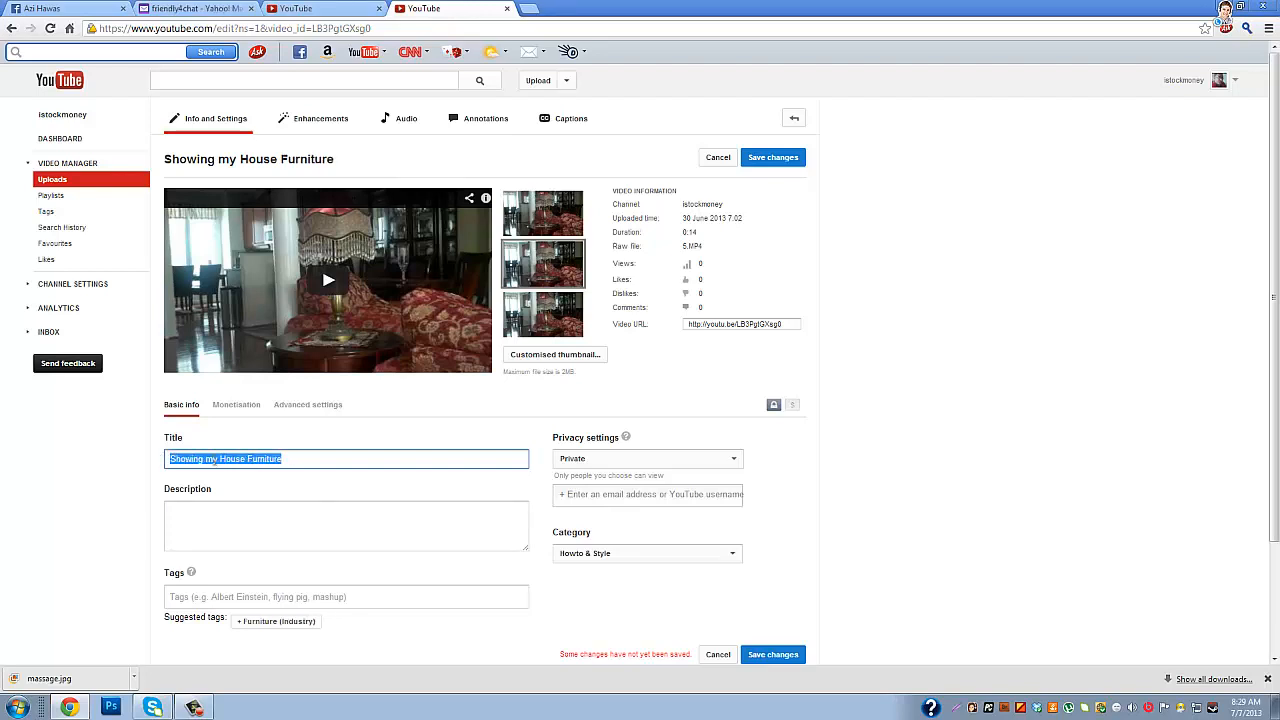
right_click(225, 458)
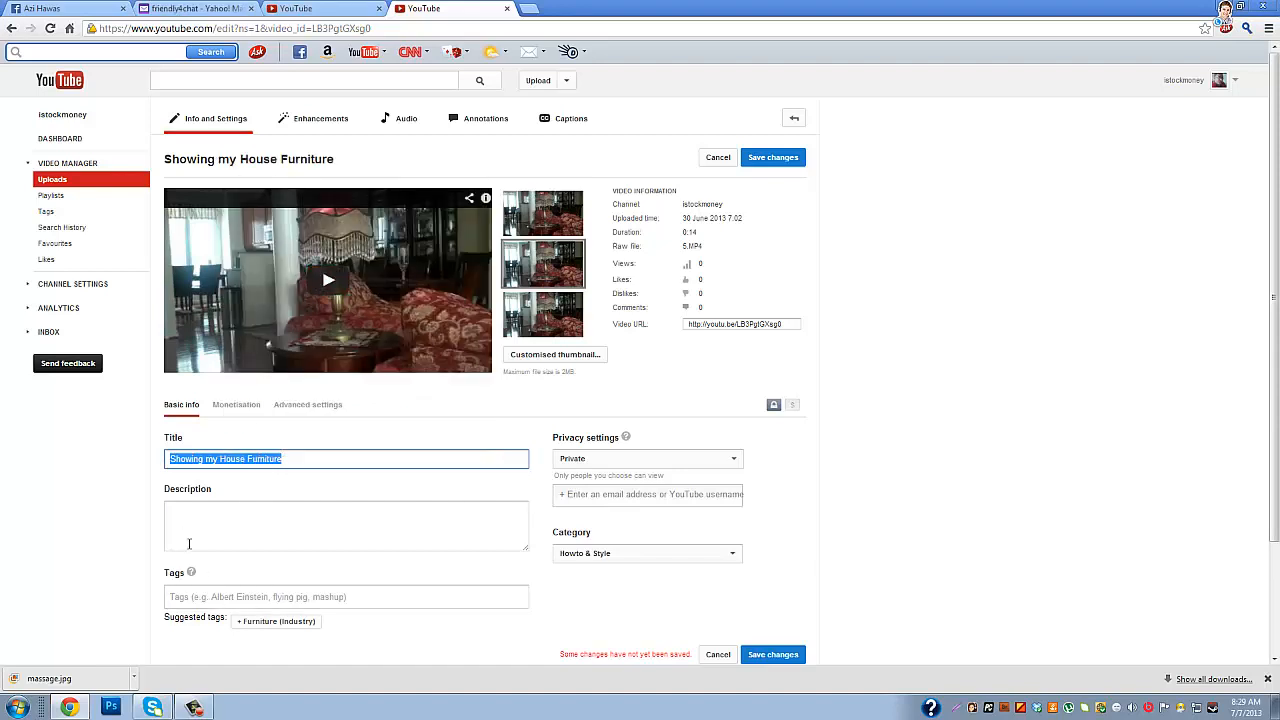
click(346, 525)
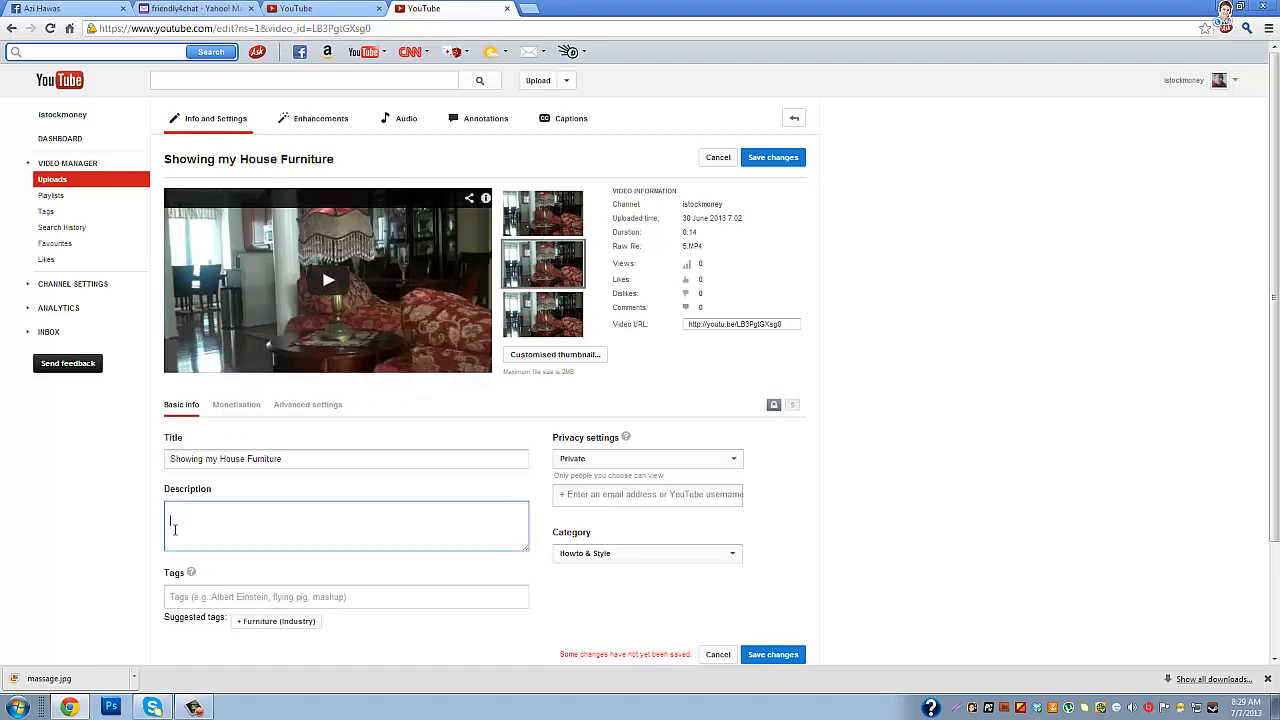
right_click(175, 525)
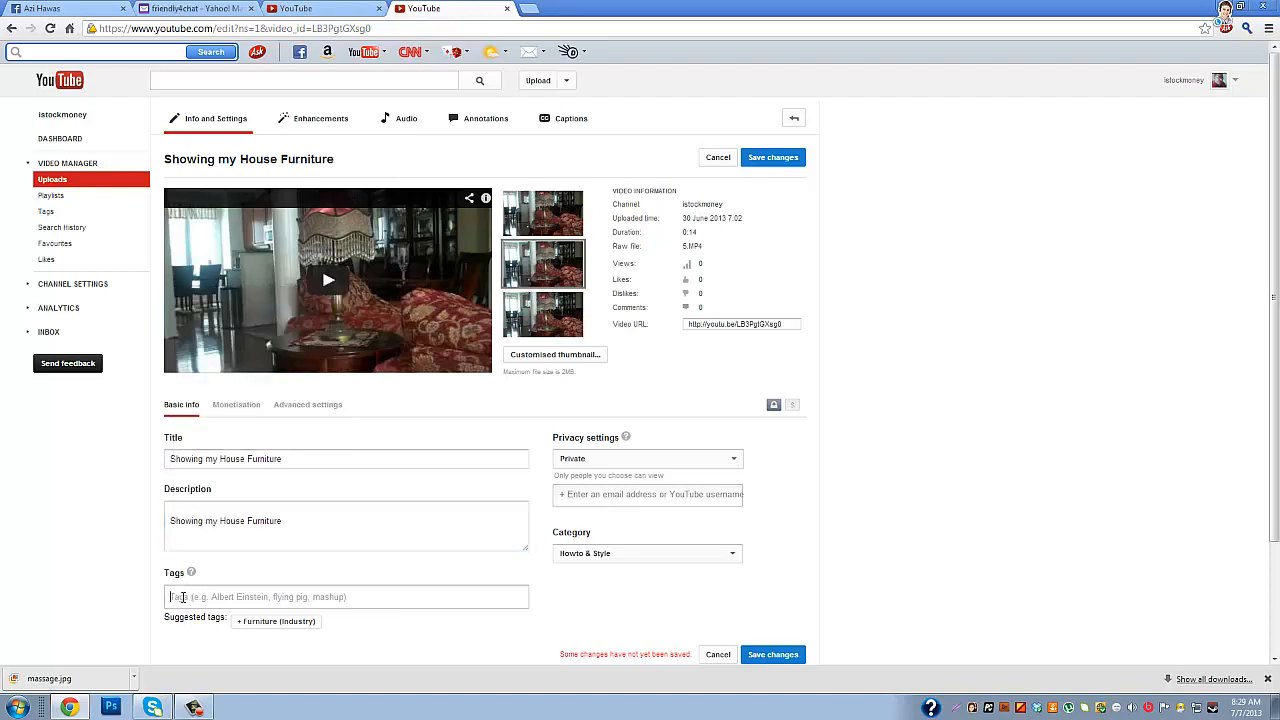
text(Showing my H...)
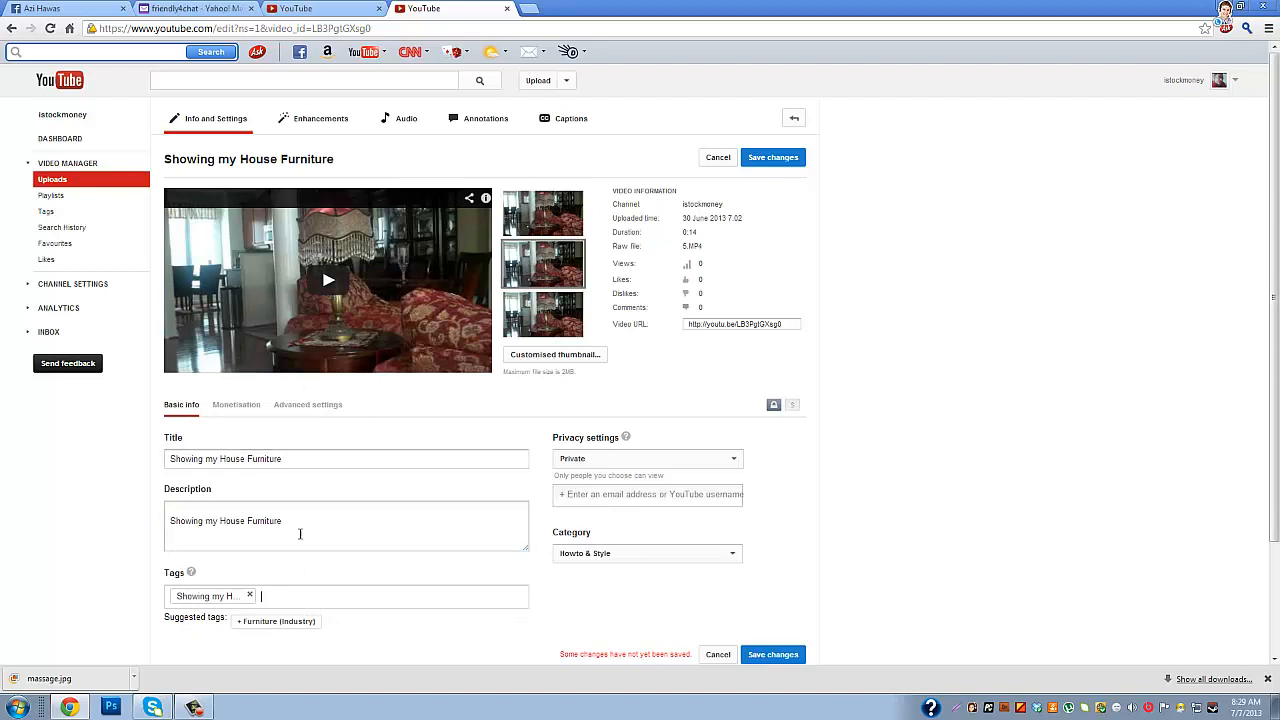
mouse_move(308, 483)
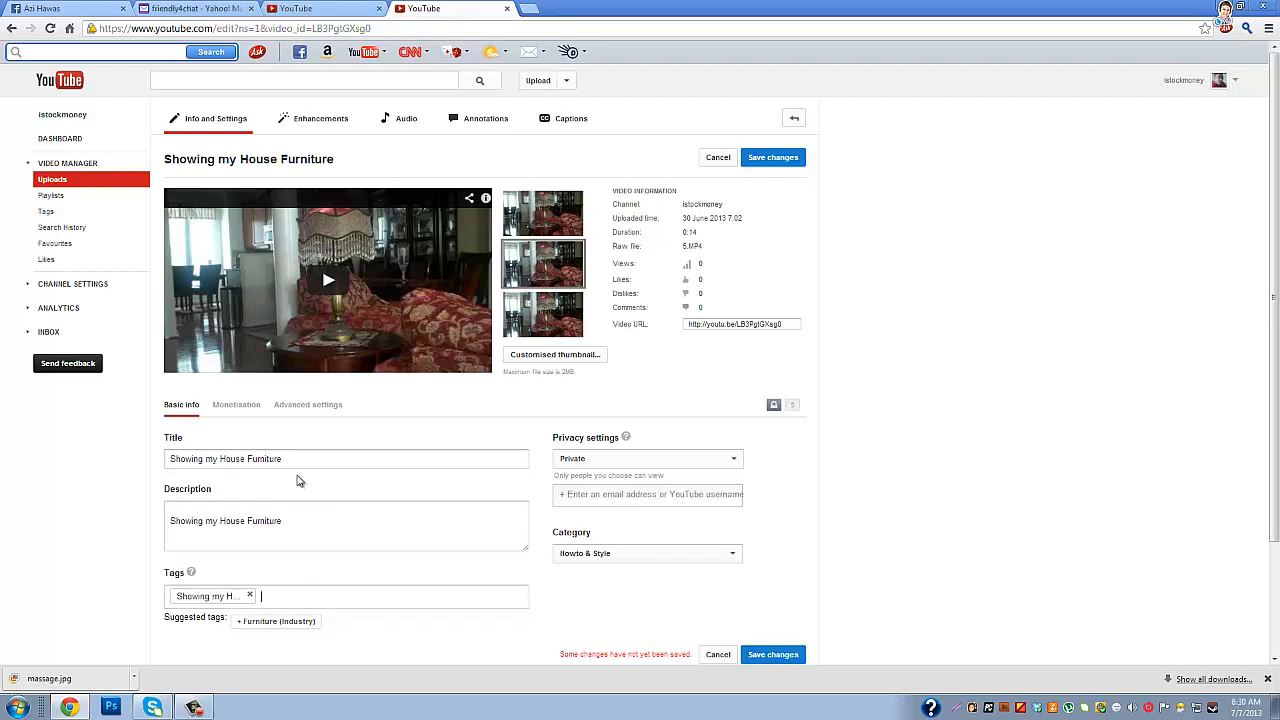
mouse_move(300, 500)
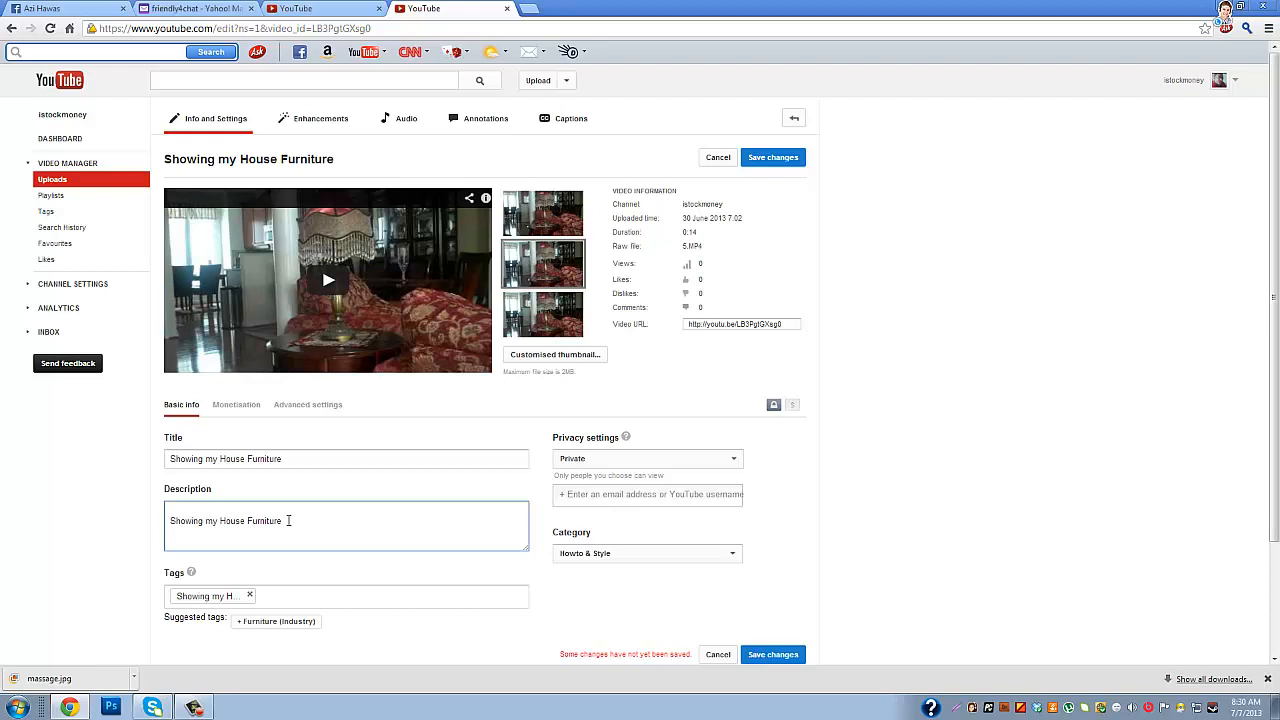
Add the line "This is my house. i show my furniture." under the title in the description.
text(Th)
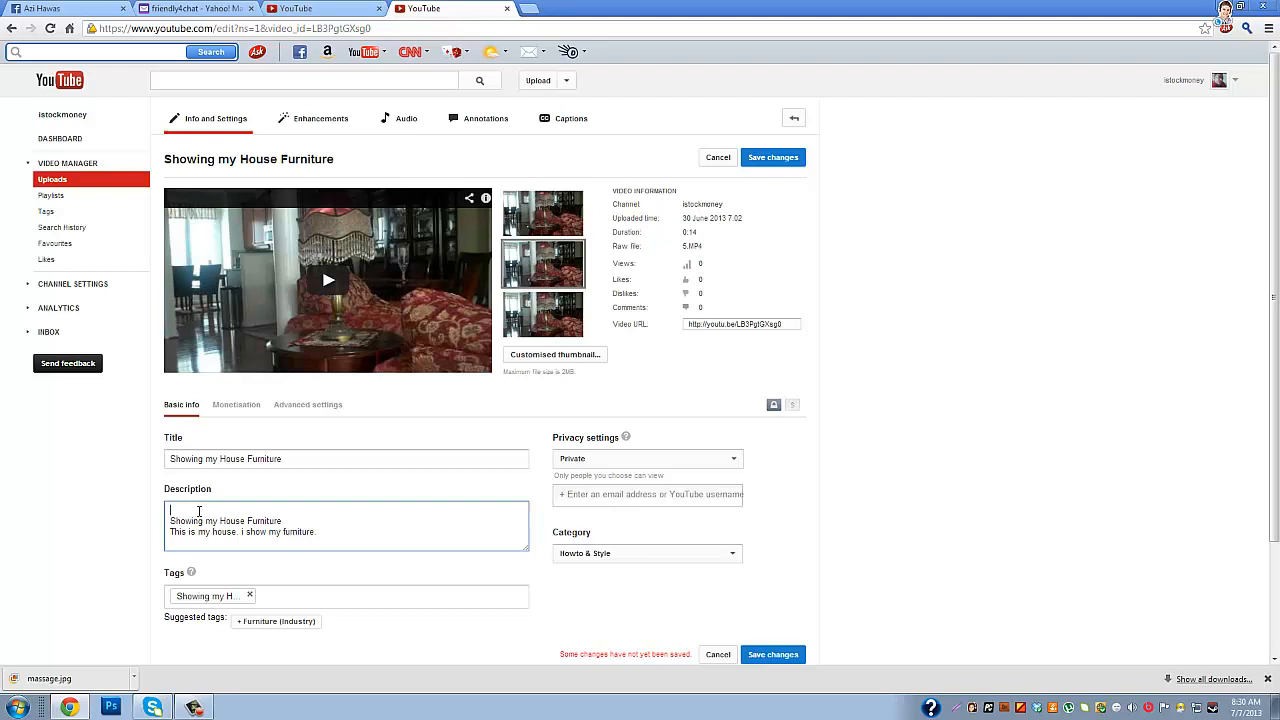
text(http)
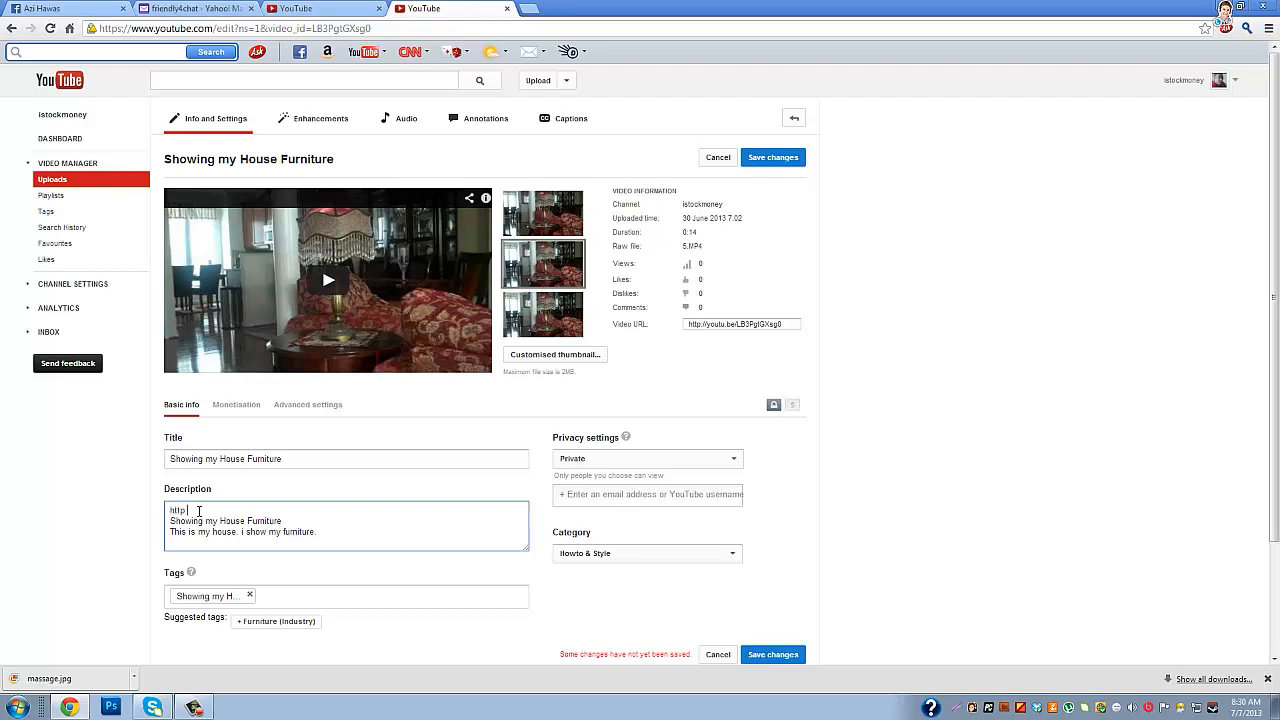
text(://)
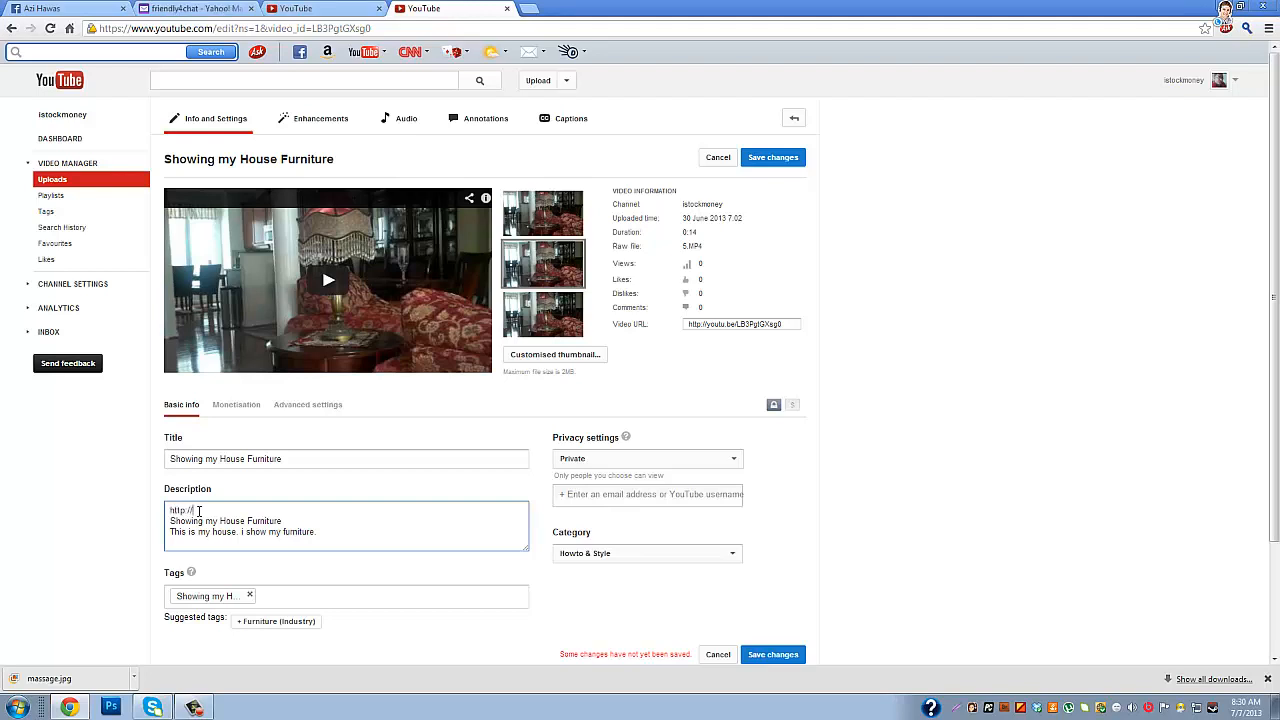
text(www)
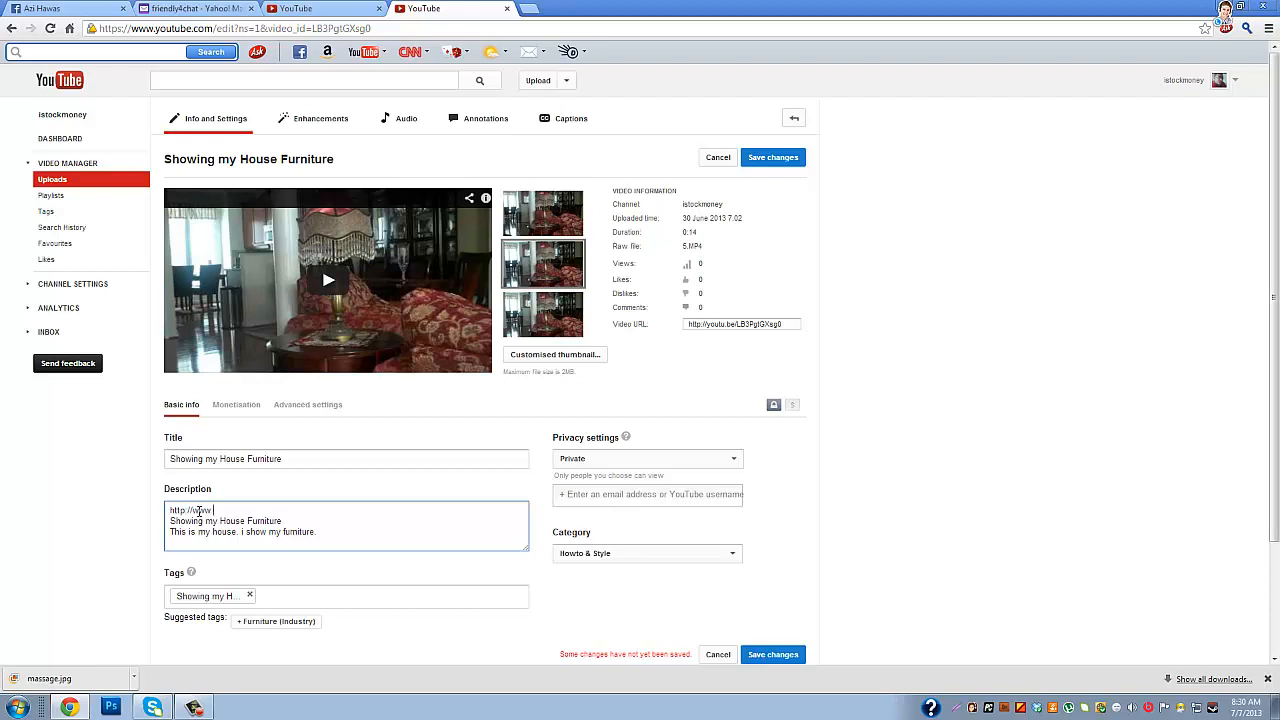
text(makemoney)
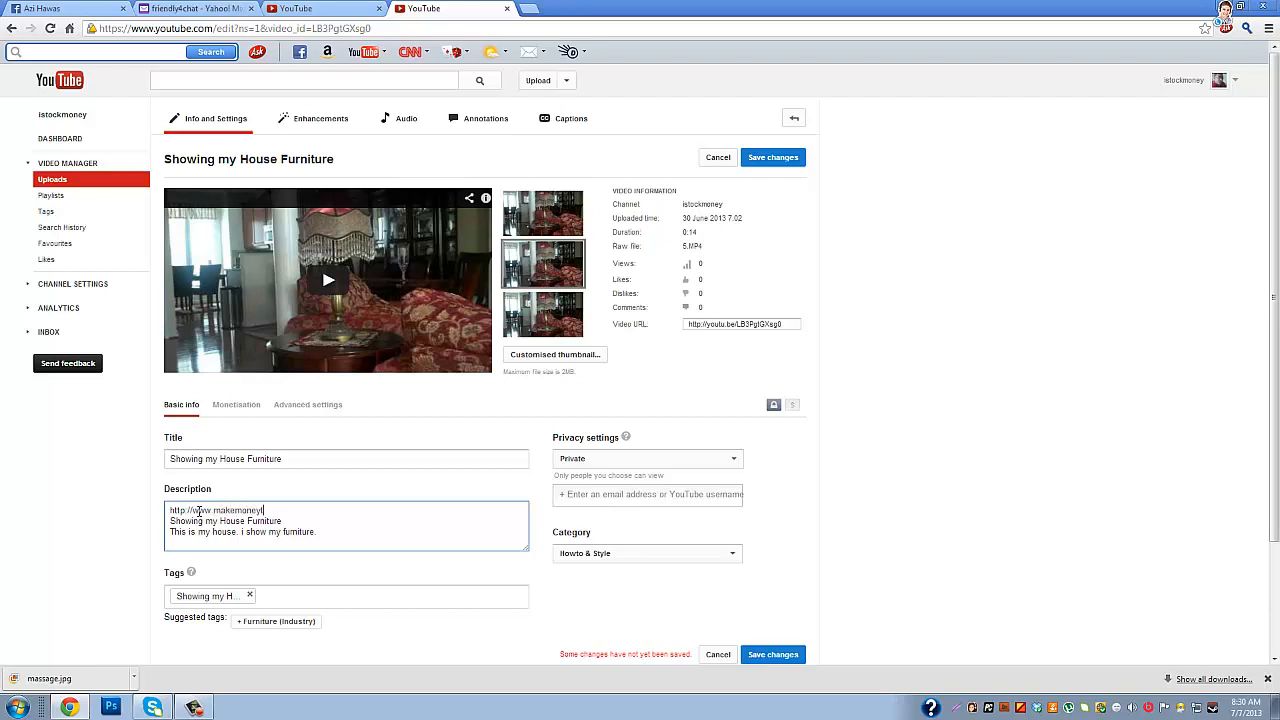
text(tradingstocks.net)
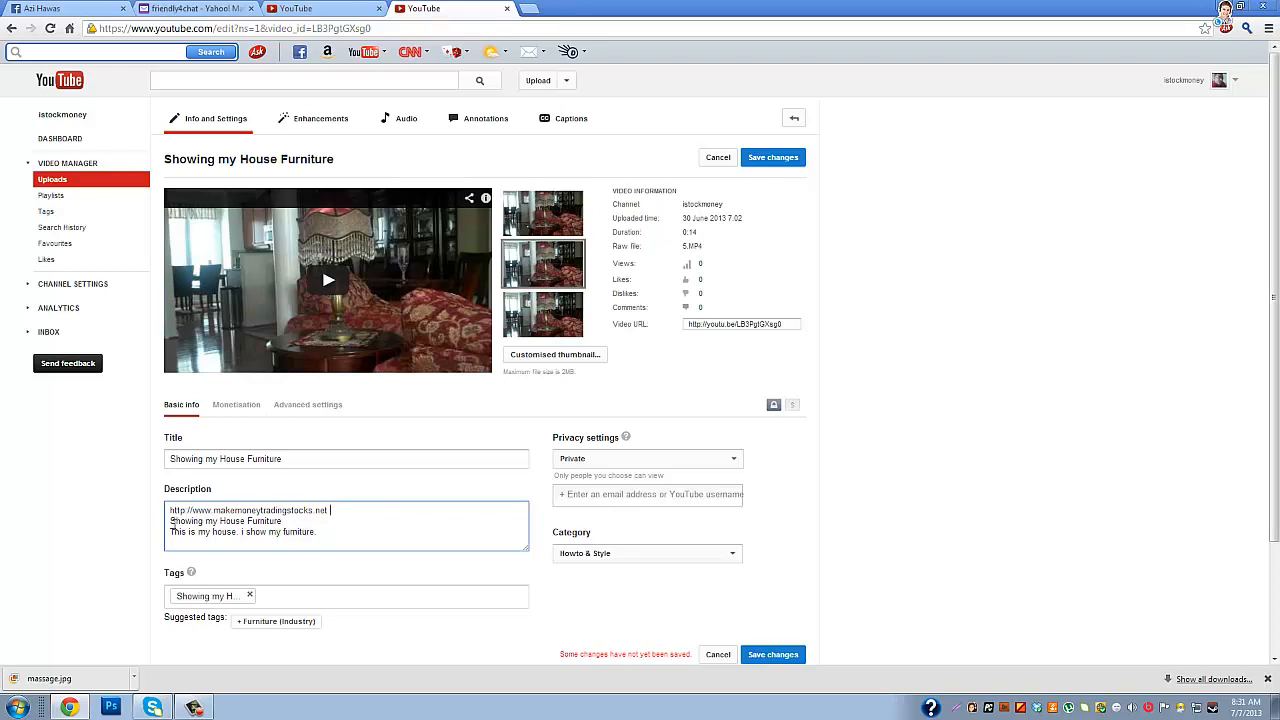
mouse_move(193, 597)
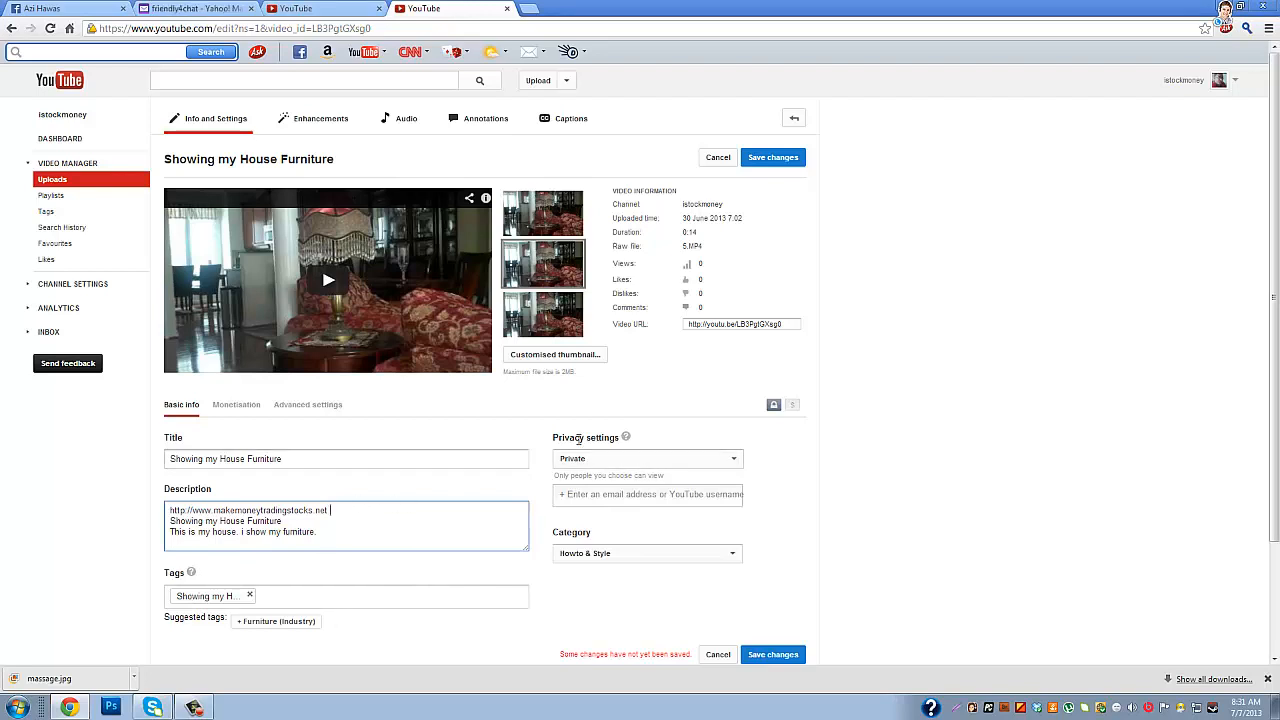
mouse_move(557, 468)
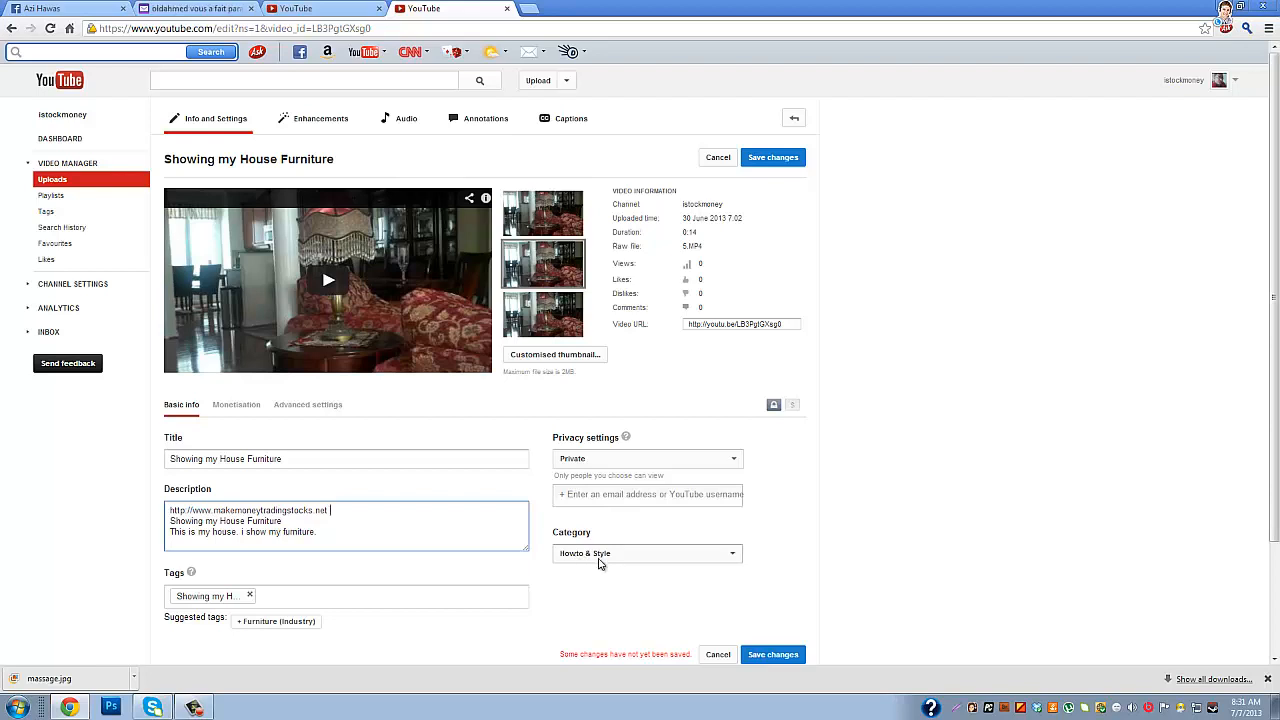
mouse_move(600, 562)
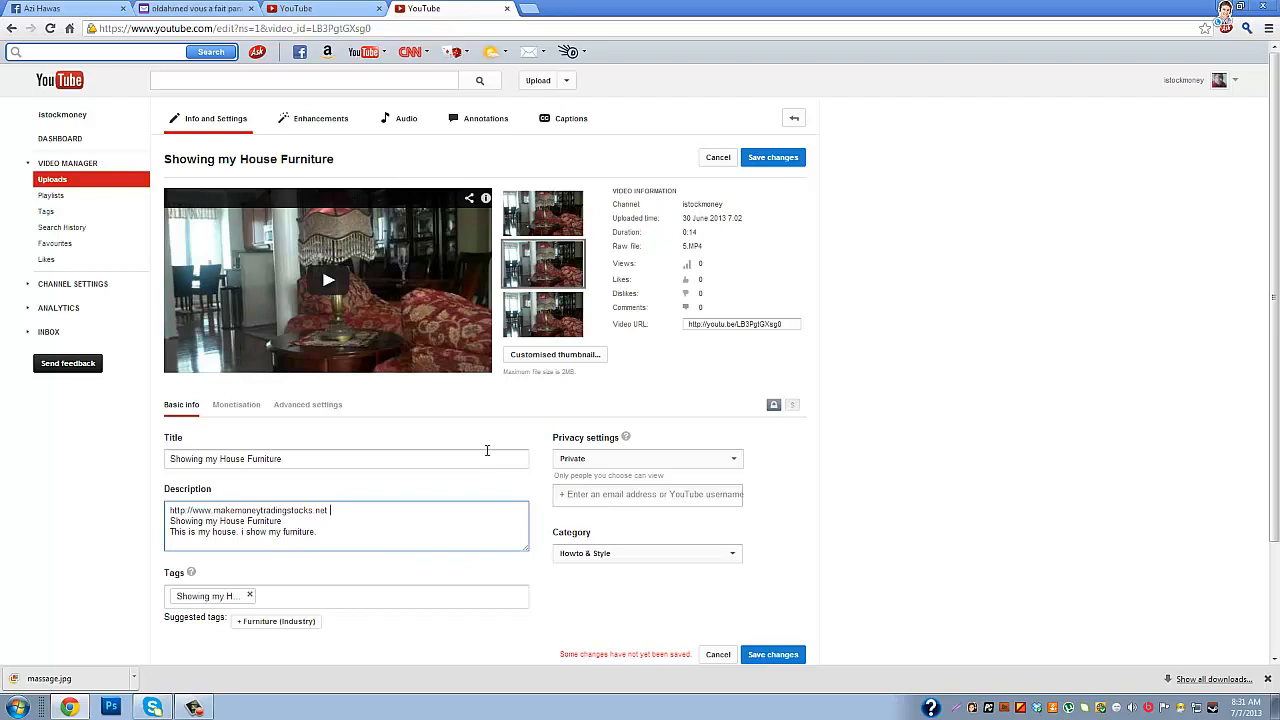
mouse_move(738, 632)
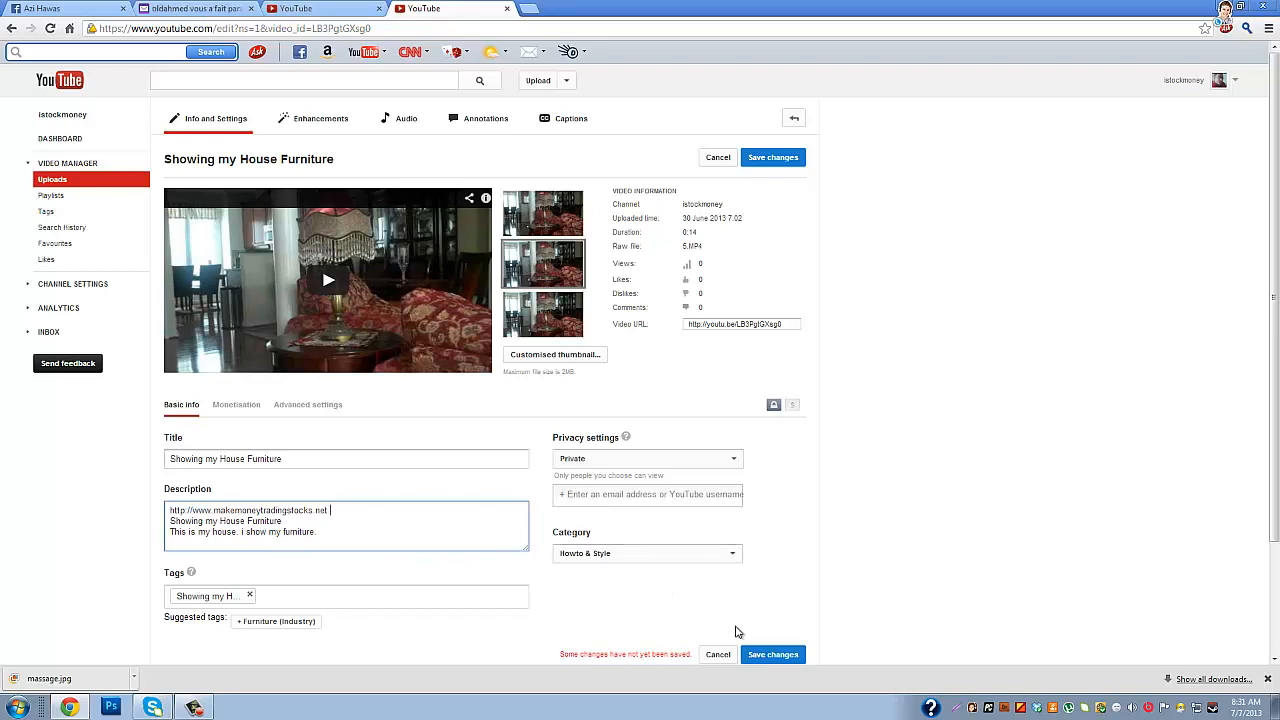
mouse_move(772, 654)
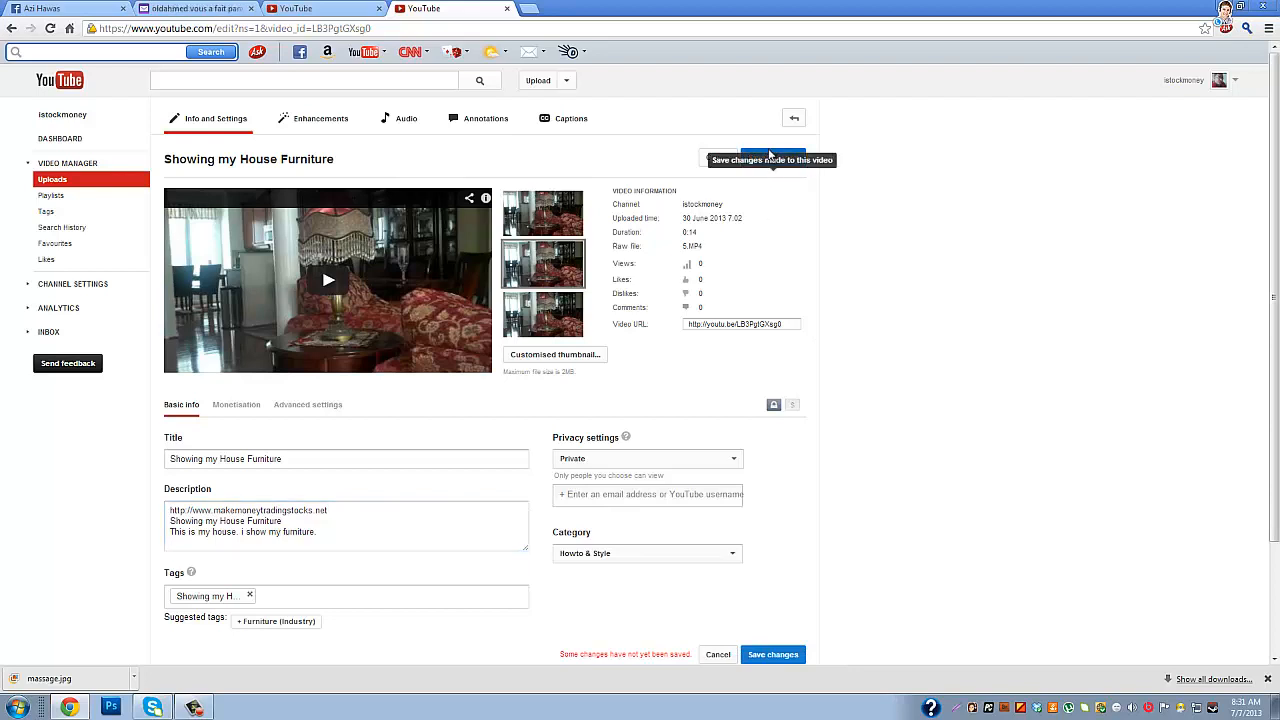
Save the edited title, description and tag so all changes are reported saved.
click(772, 654)
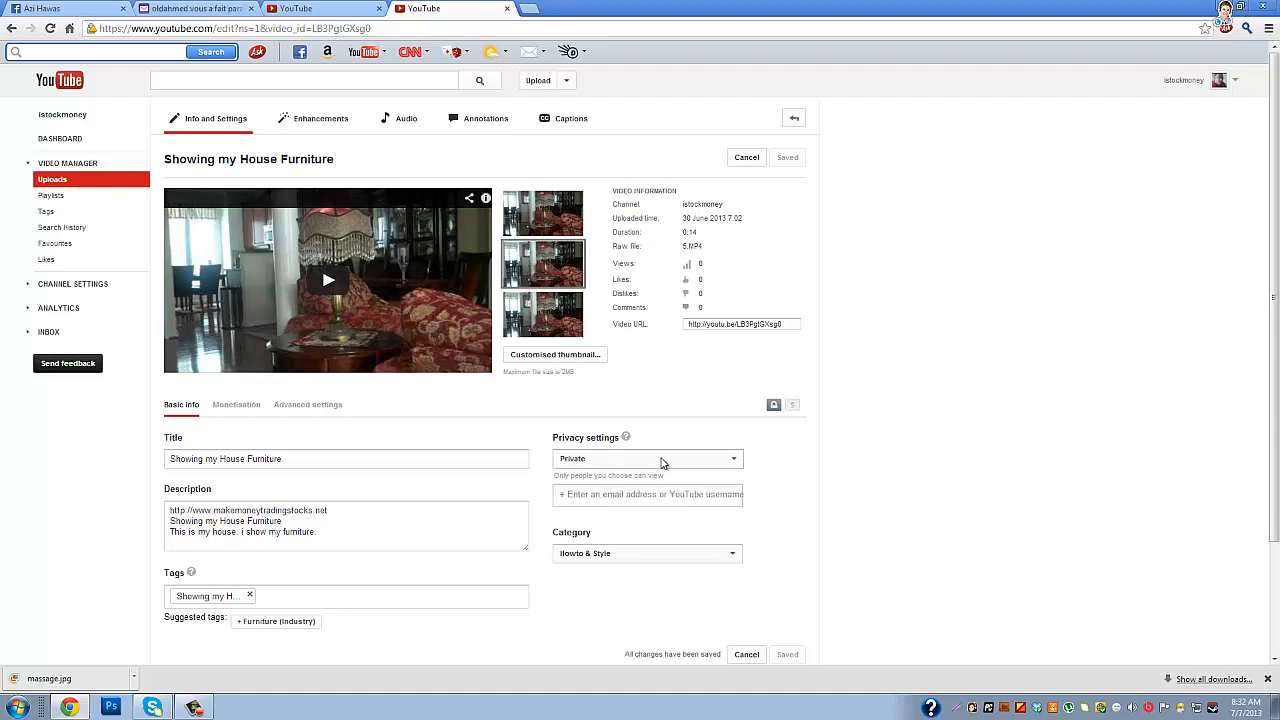
mouse_move(588, 466)
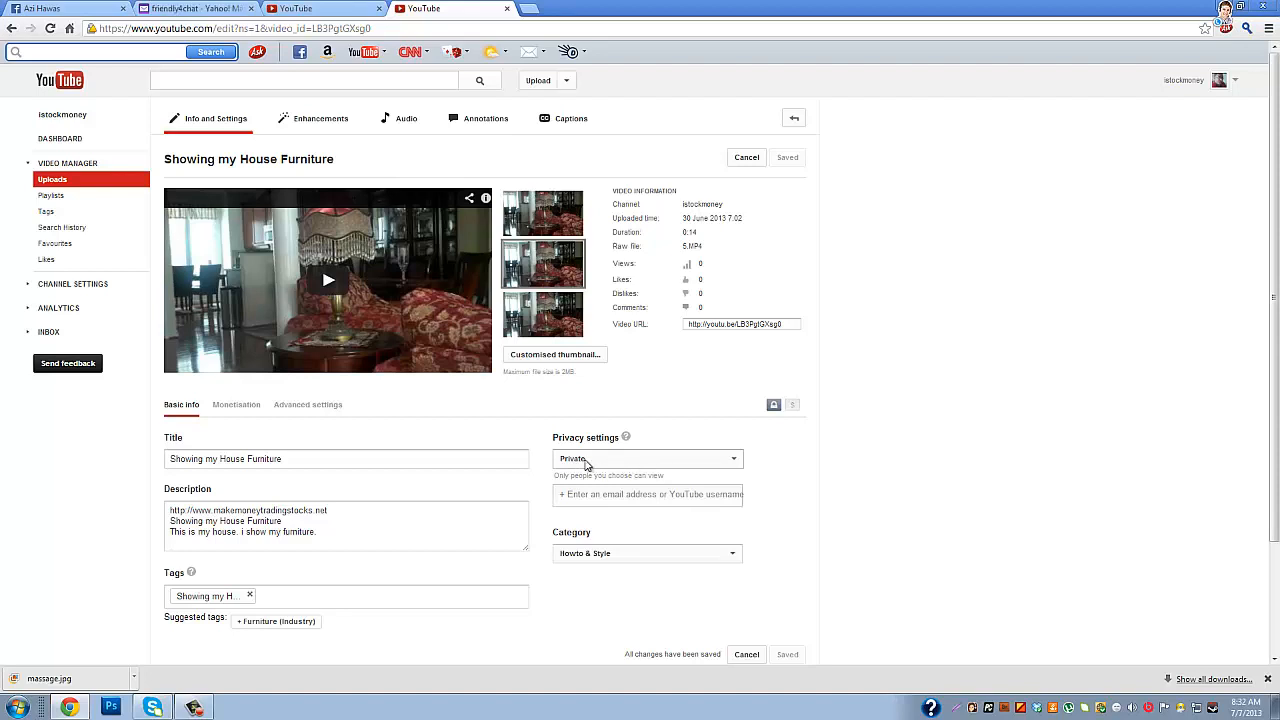
mouse_move(737, 463)
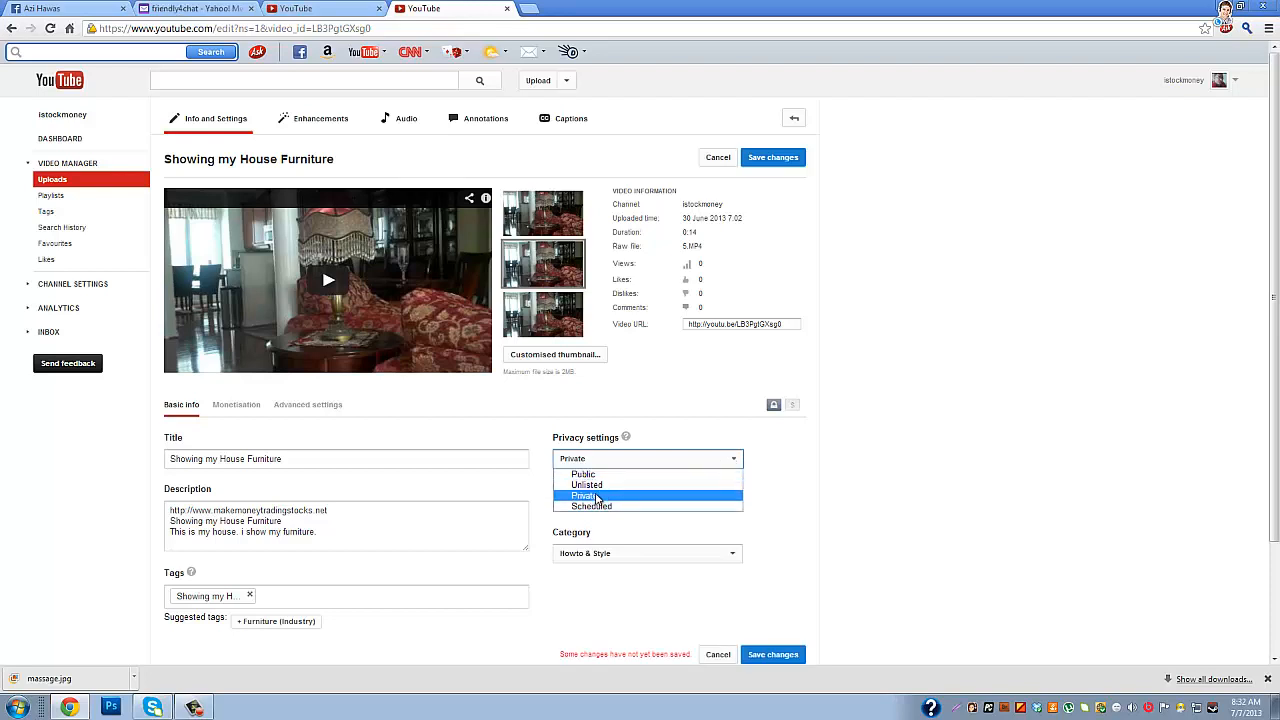
Leave the video's privacy setting on Private.
click(585, 495)
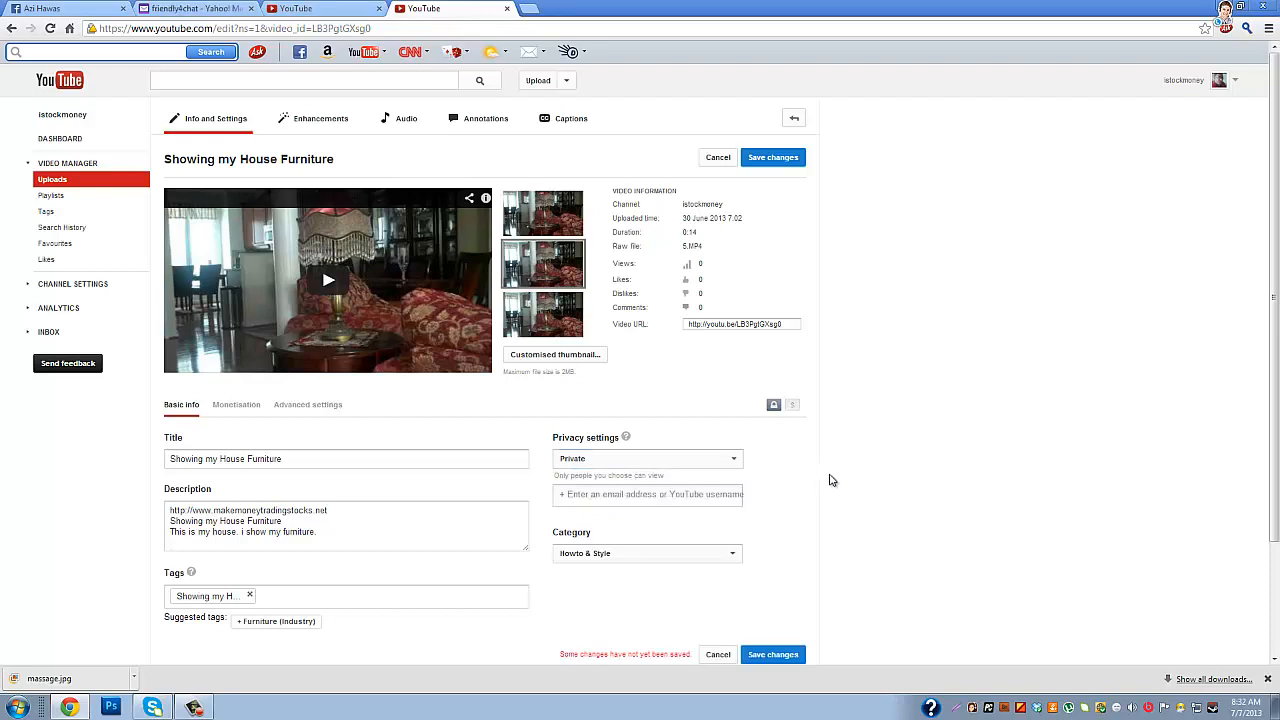
mouse_move(747, 488)
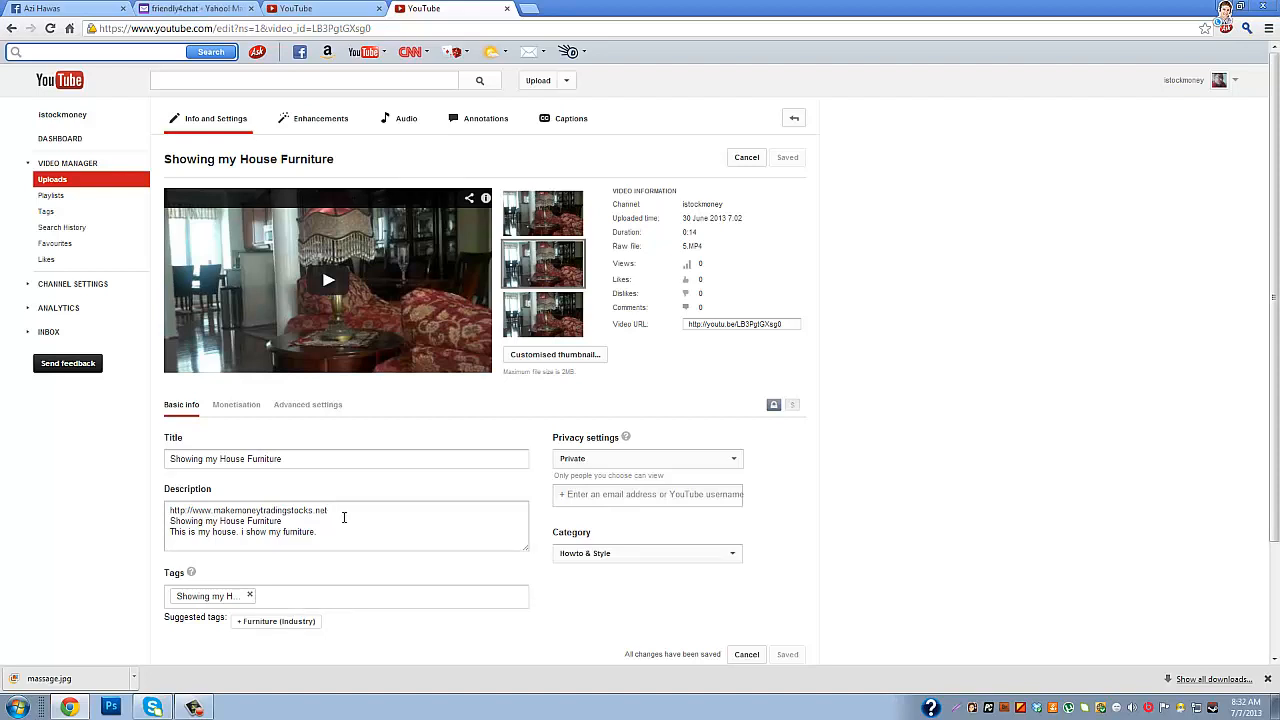
mouse_move(347, 490)
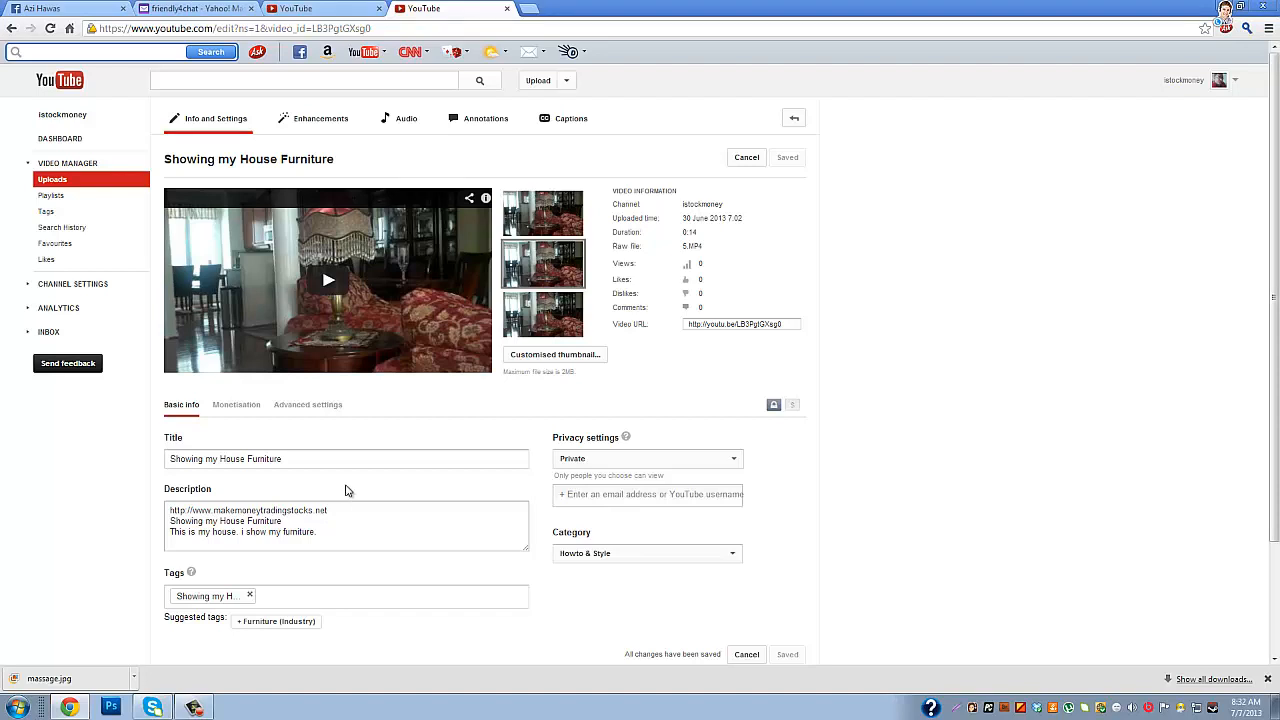
Review the saved description text of "Showing my House Furniture".
click(245, 458)
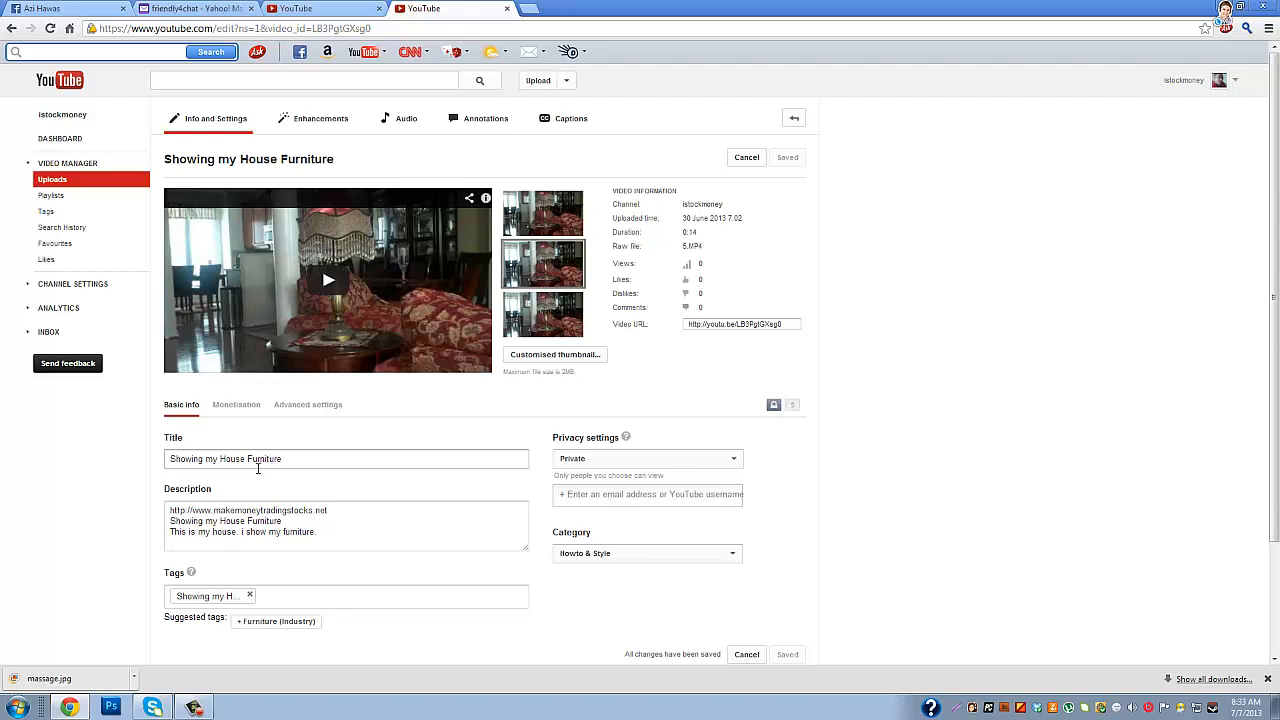
mouse_move(298, 358)
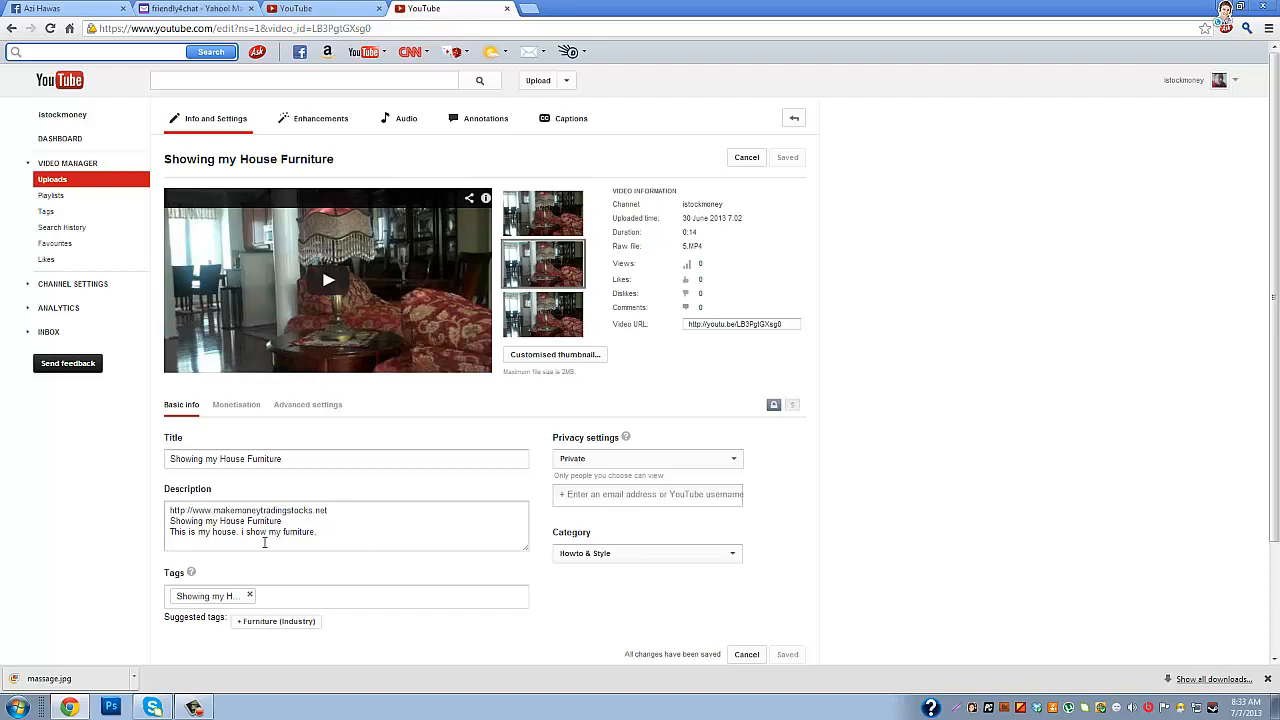
mouse_move(321, 526)
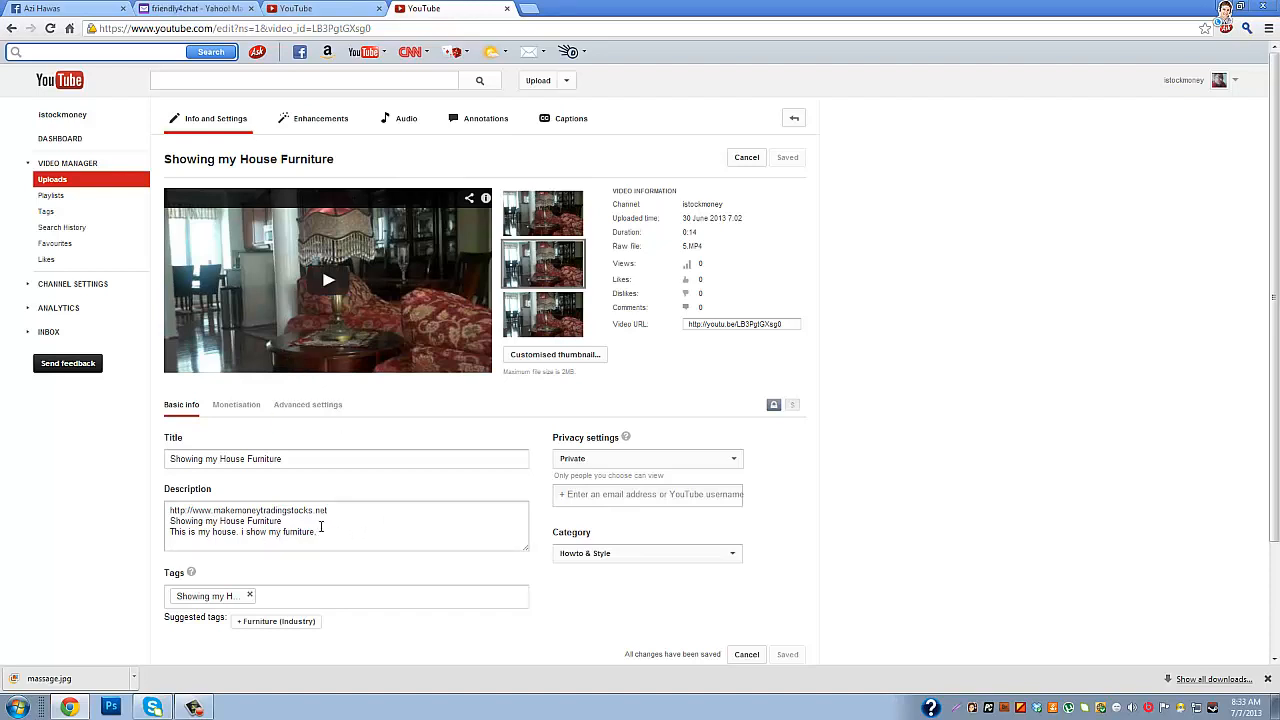